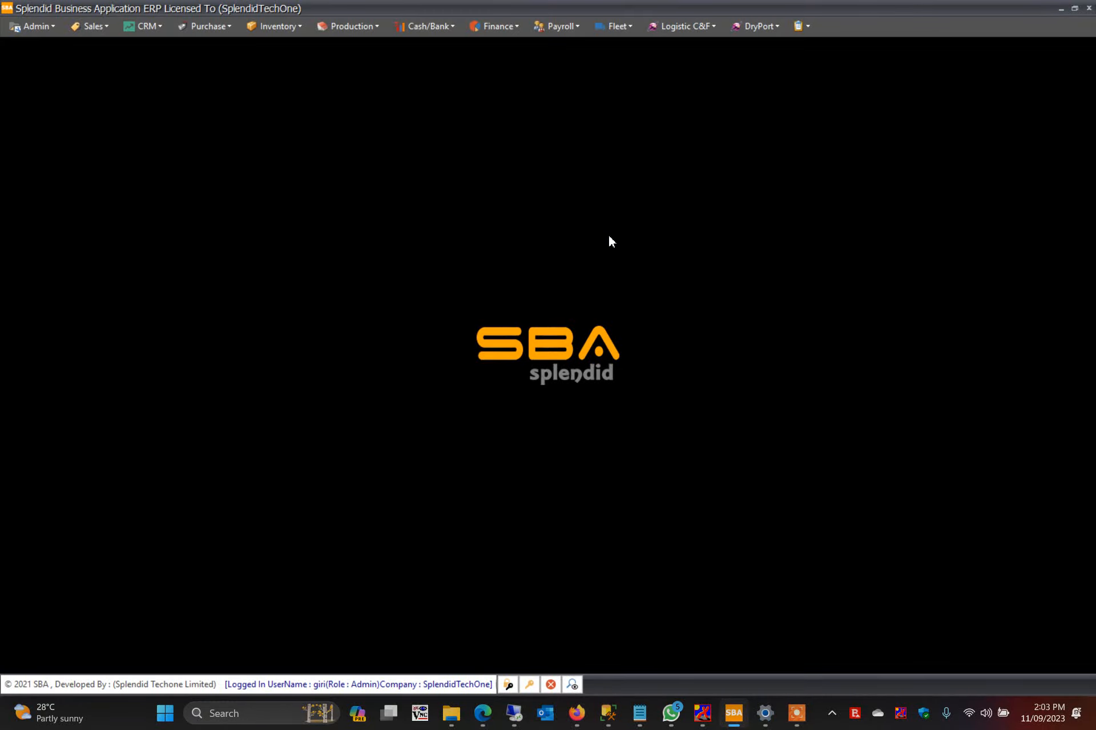
mouse_move(619, 75)
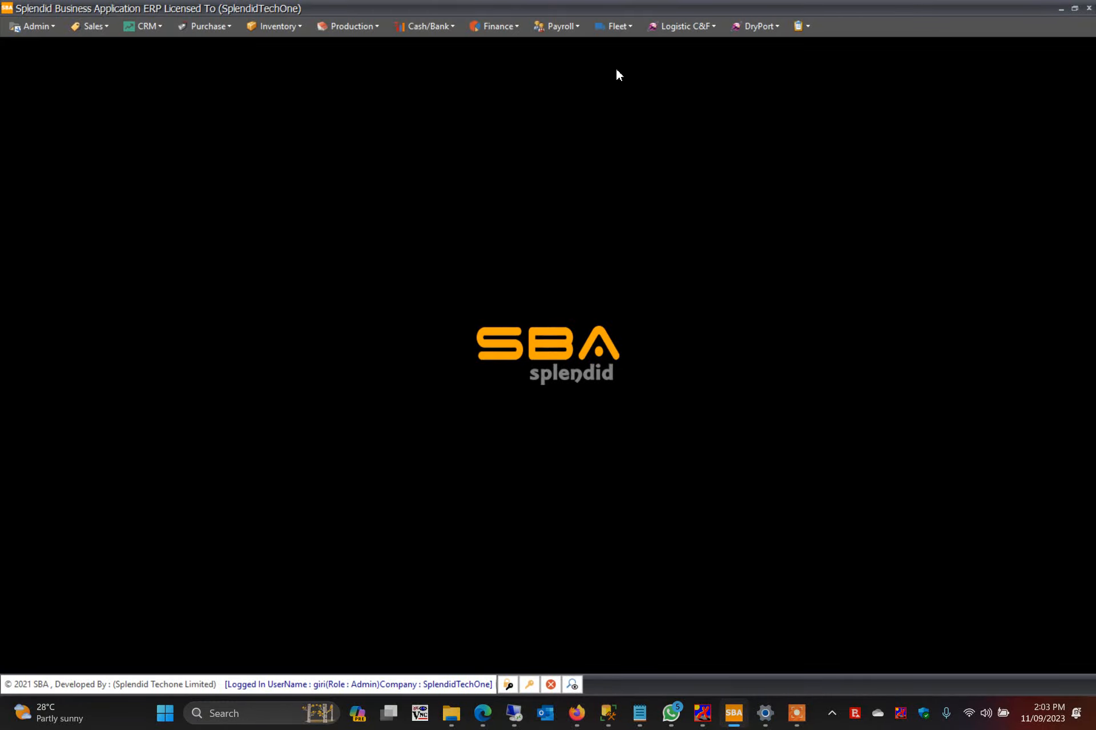
Step: Open a blank Shipment Order Booking form from the Fleet transactions menu
left_click(613, 26)
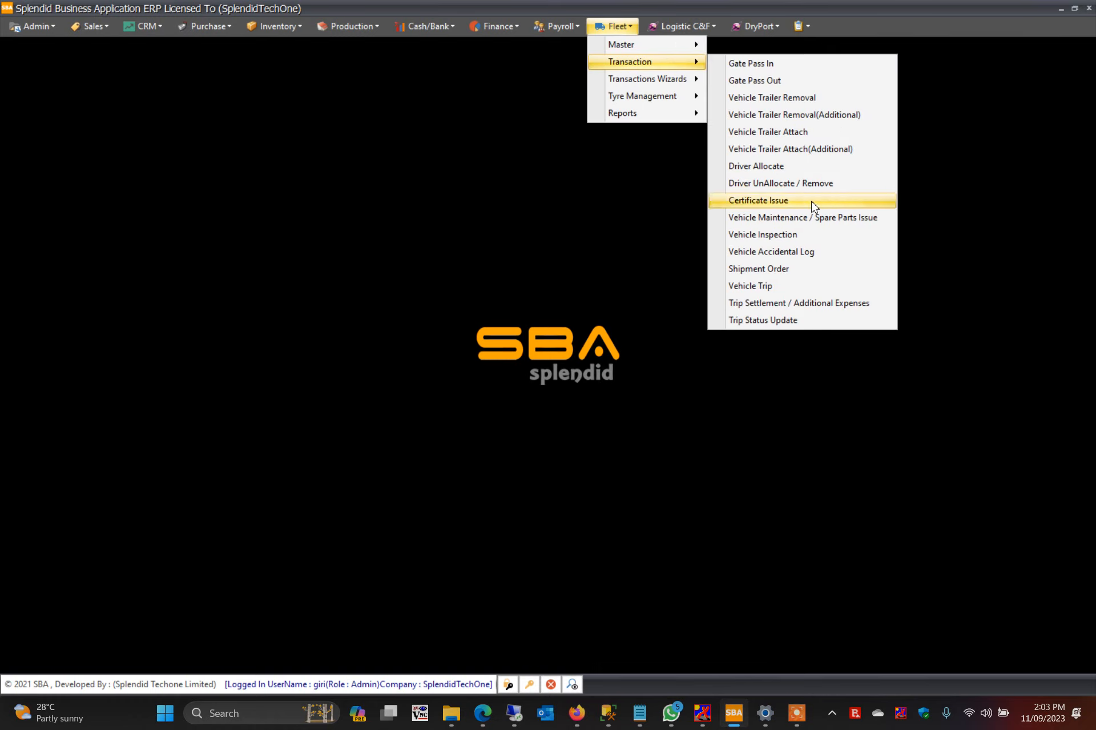
mouse_move(838, 273)
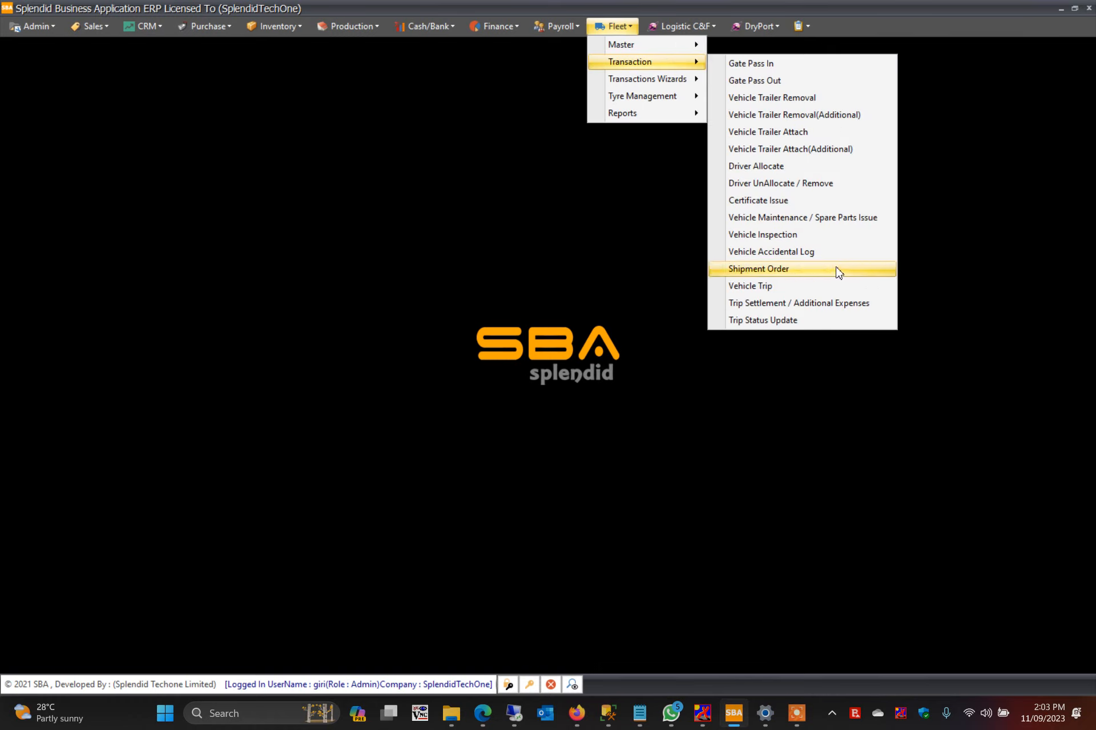
left_click(759, 269)
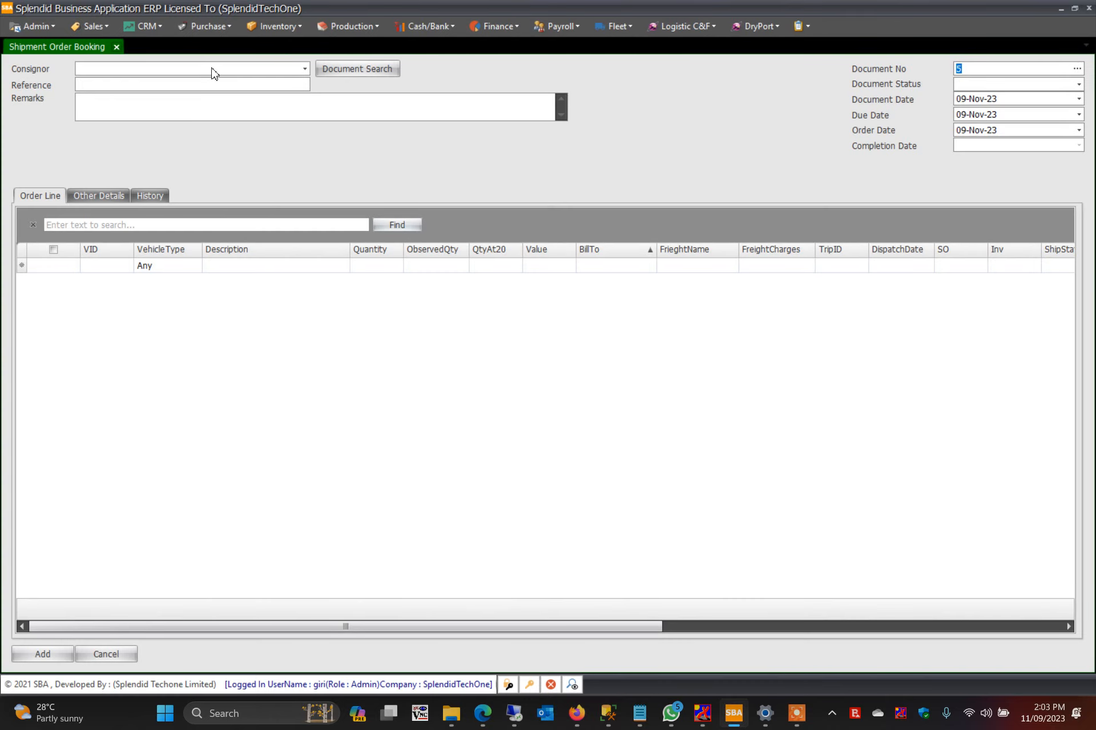
left_click(304, 68)
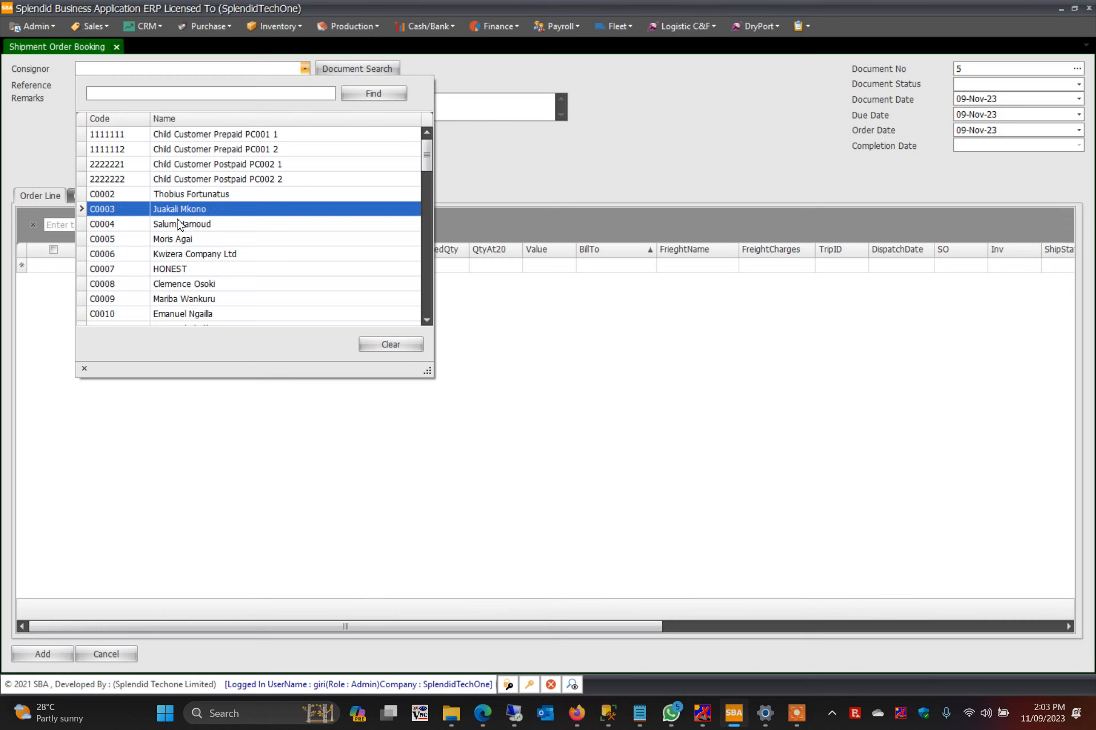
double_click(178, 209)
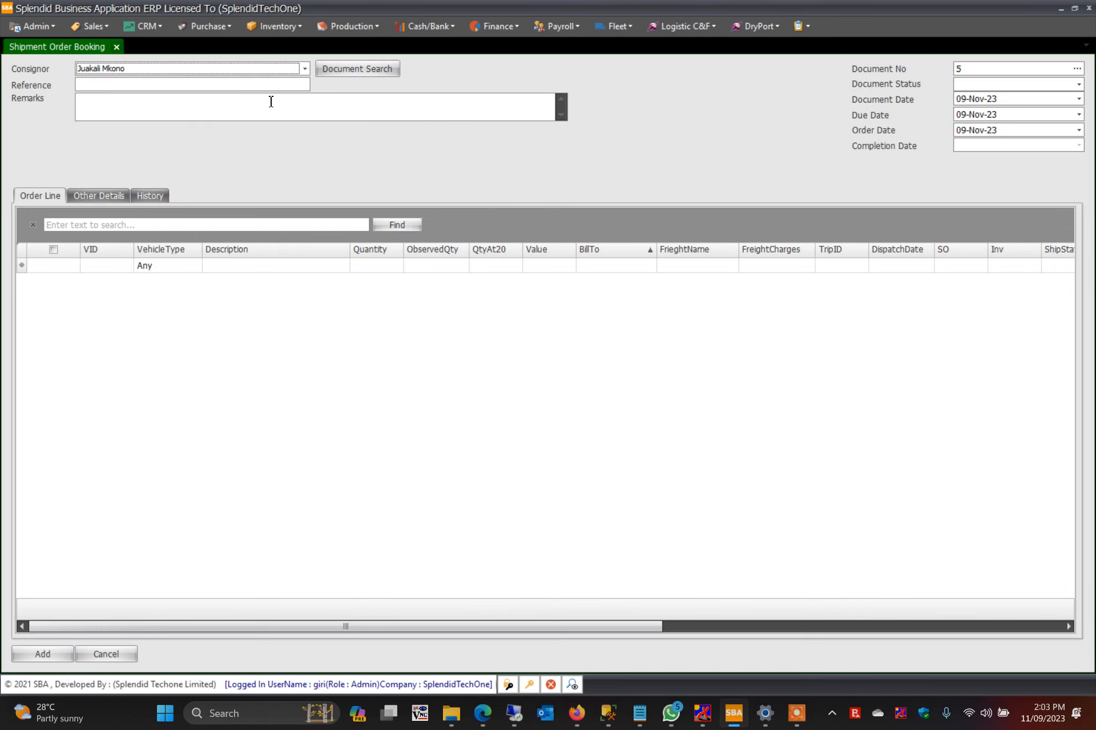
mouse_move(956, 173)
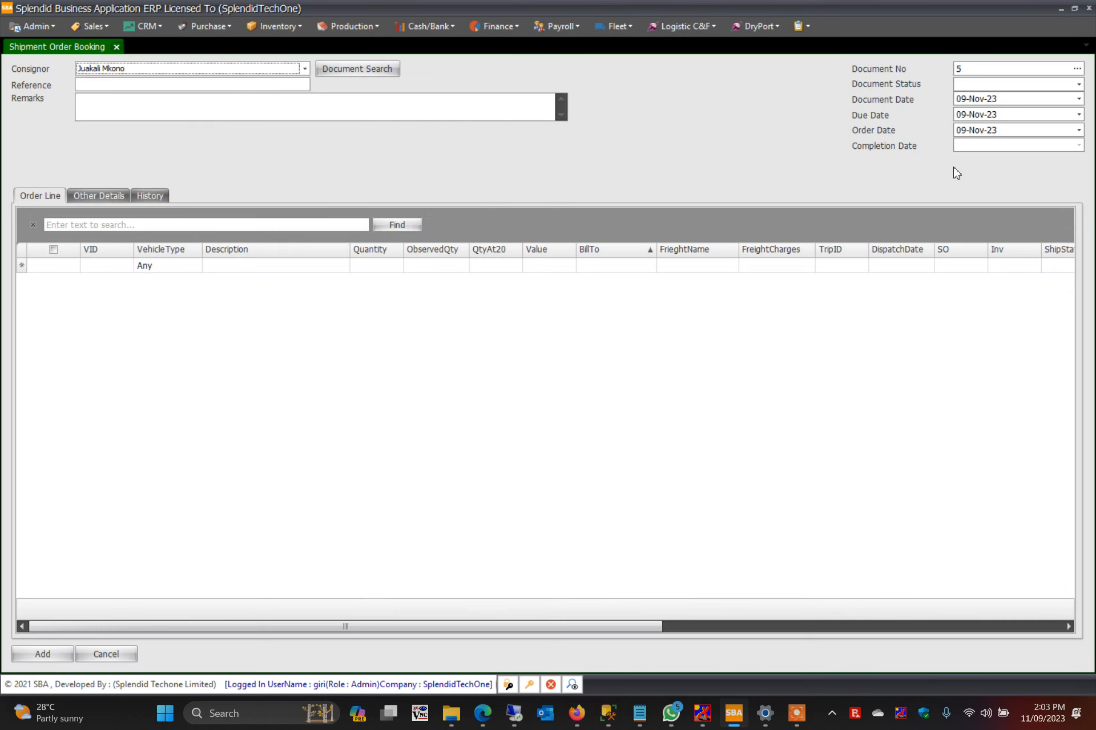
mouse_move(239, 275)
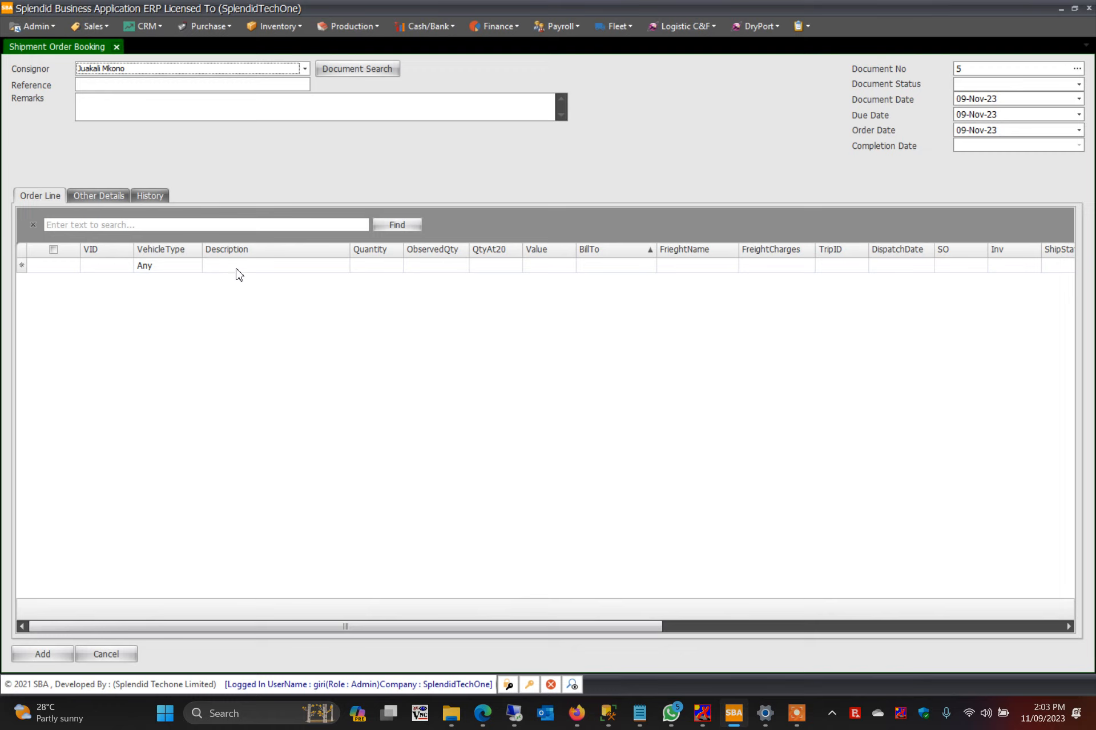
Step: Start the first order line with vehicle type Container, description MIX GOODS and value 0
left_click(275, 265)
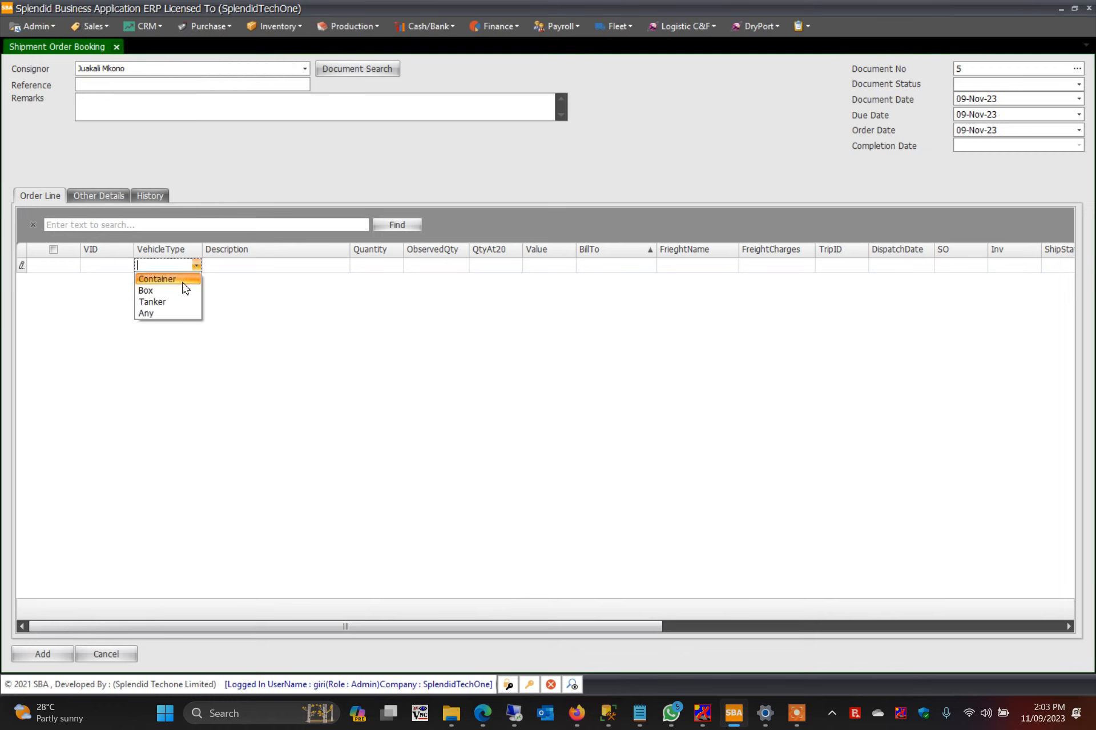
left_click(156, 279)
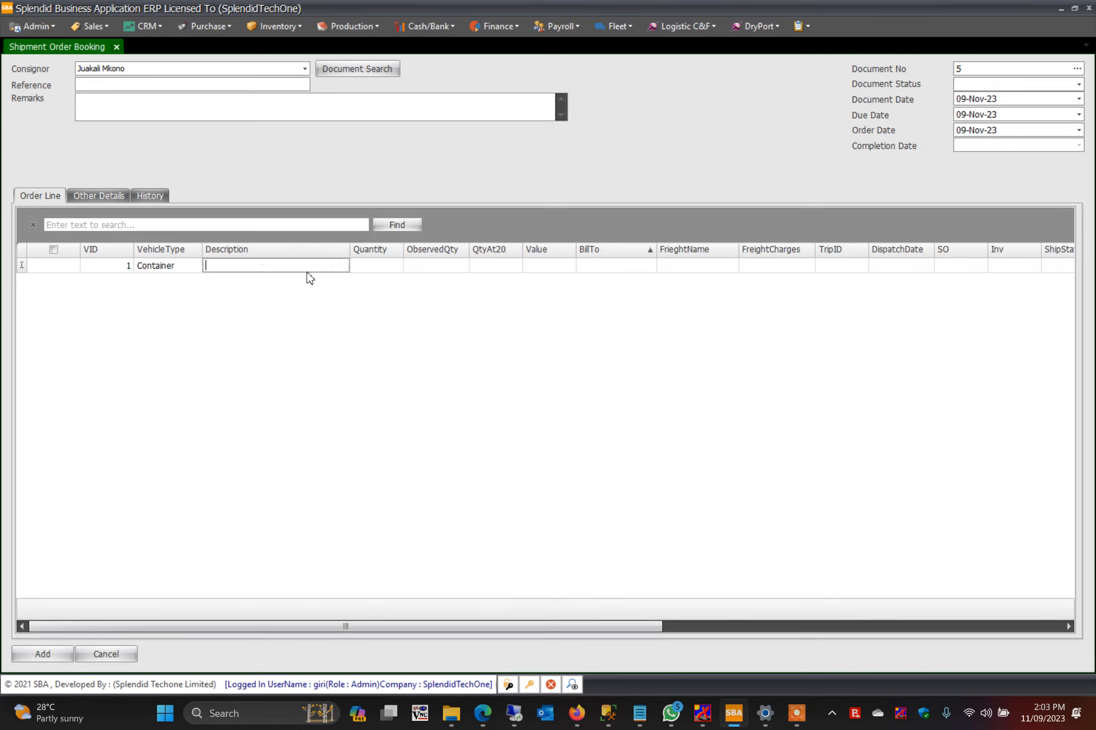
mouse_move(349, 272)
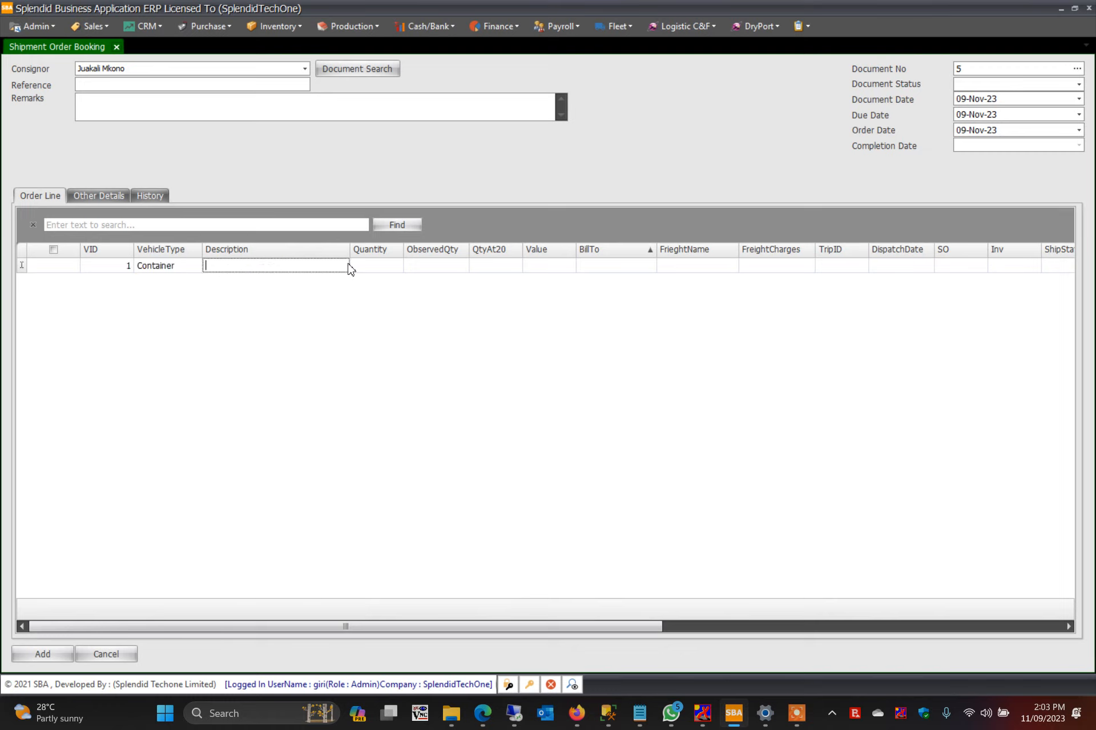
type("MI")
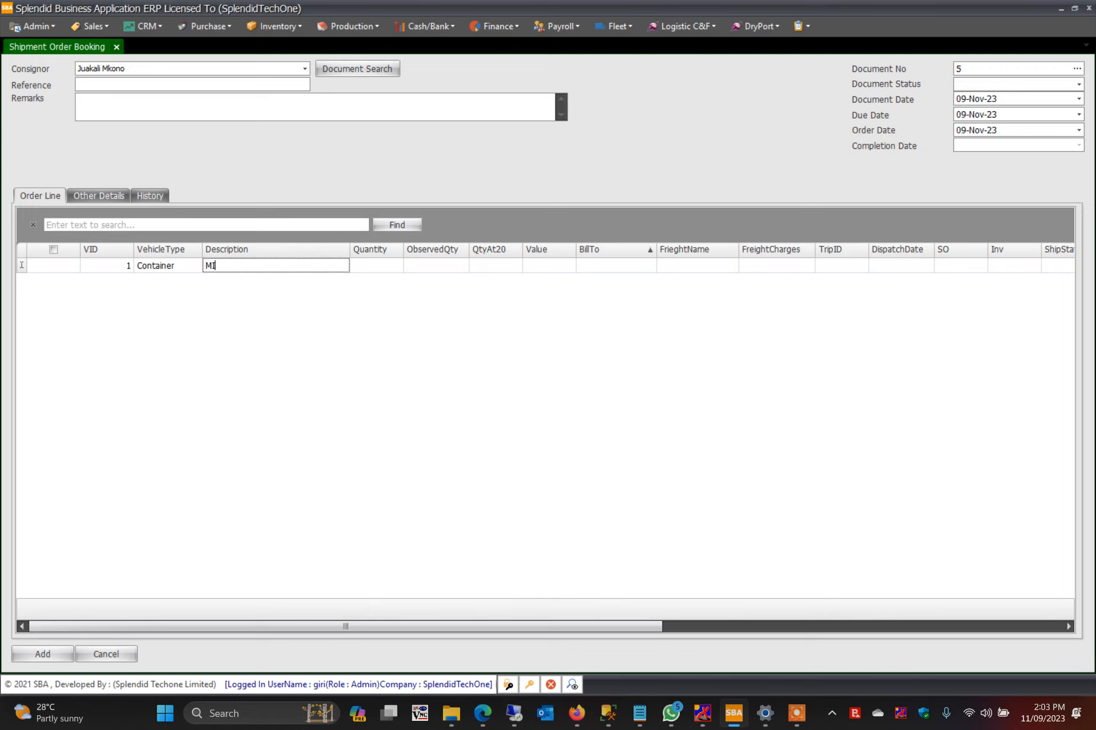
type("X GOODS")
left_click(549, 266)
type("6")
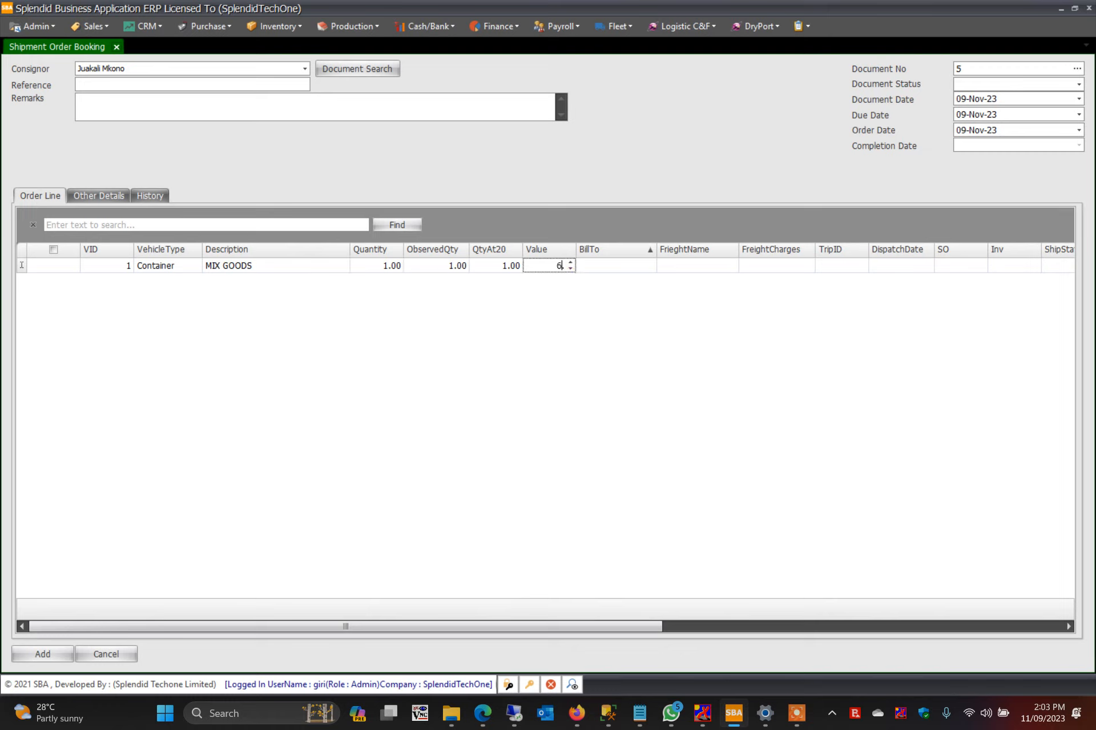
type("0")
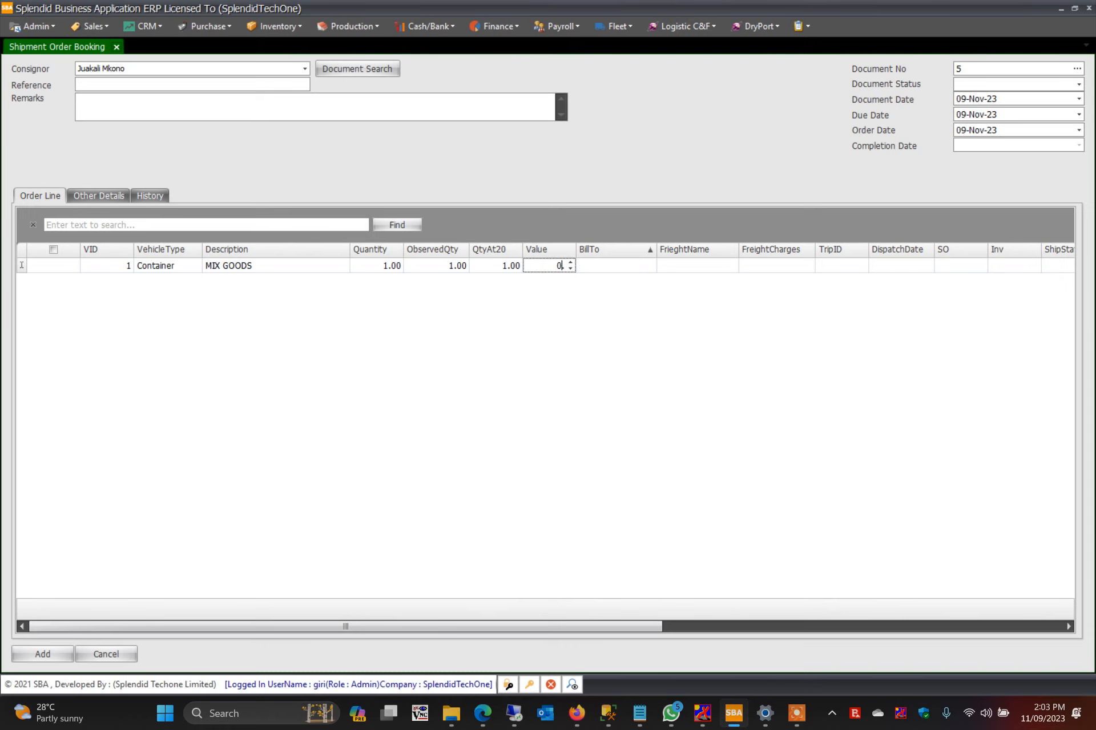
Step: Bill the line to Juakali Mkono with FREIGHT CHARGES of 40,000.00
left_click(615, 265)
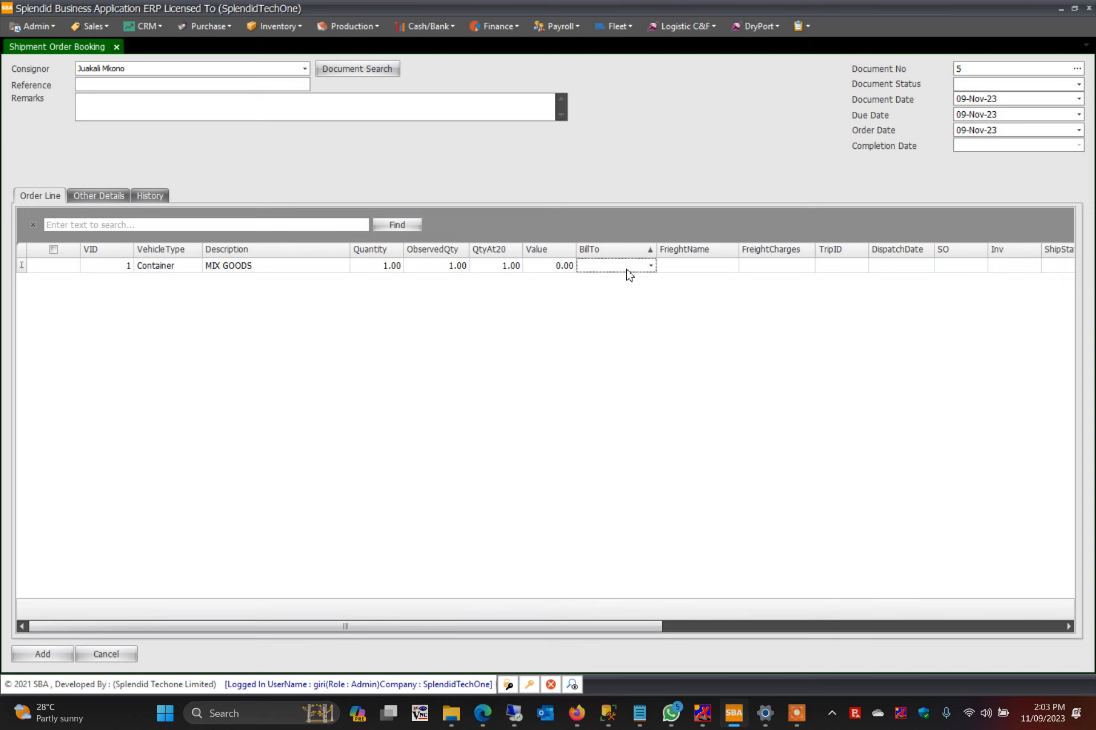
left_click(649, 266)
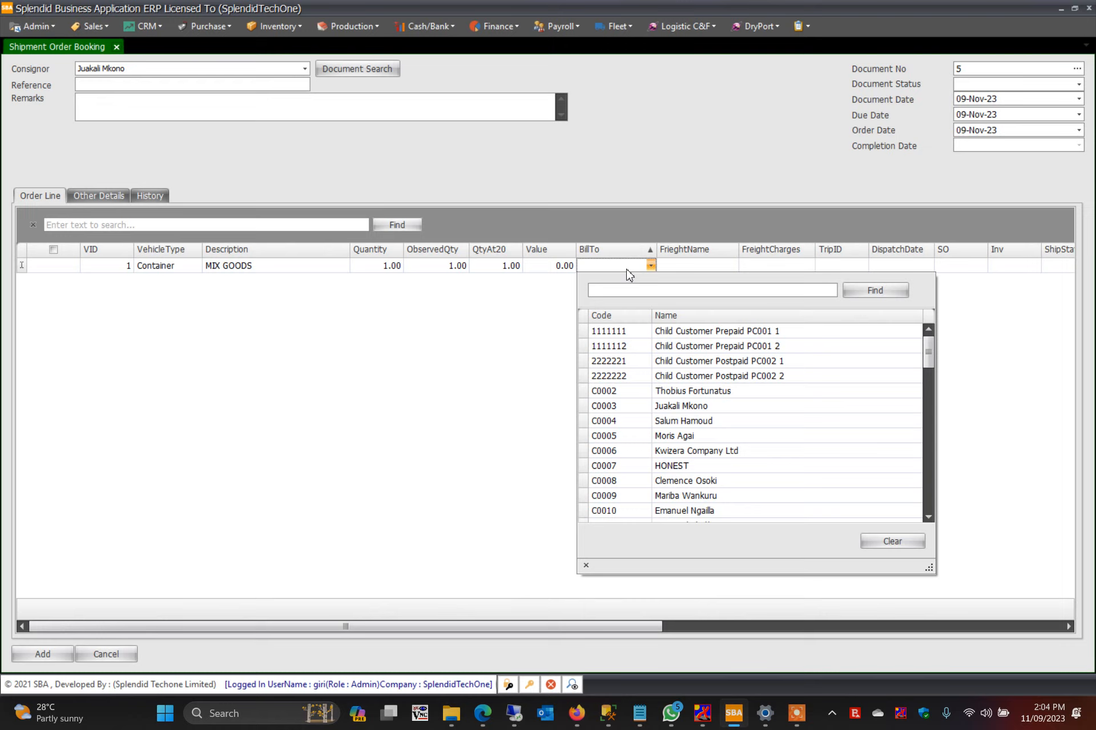
type("JUK")
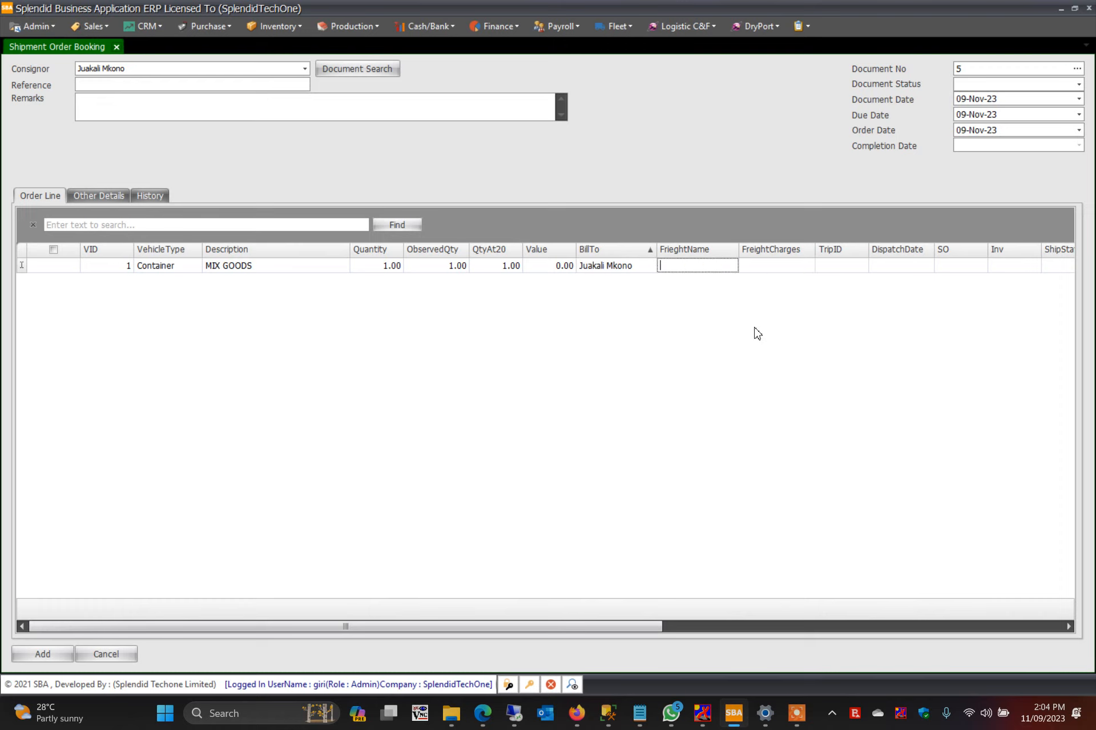
type("FREIGHT CHARGES")
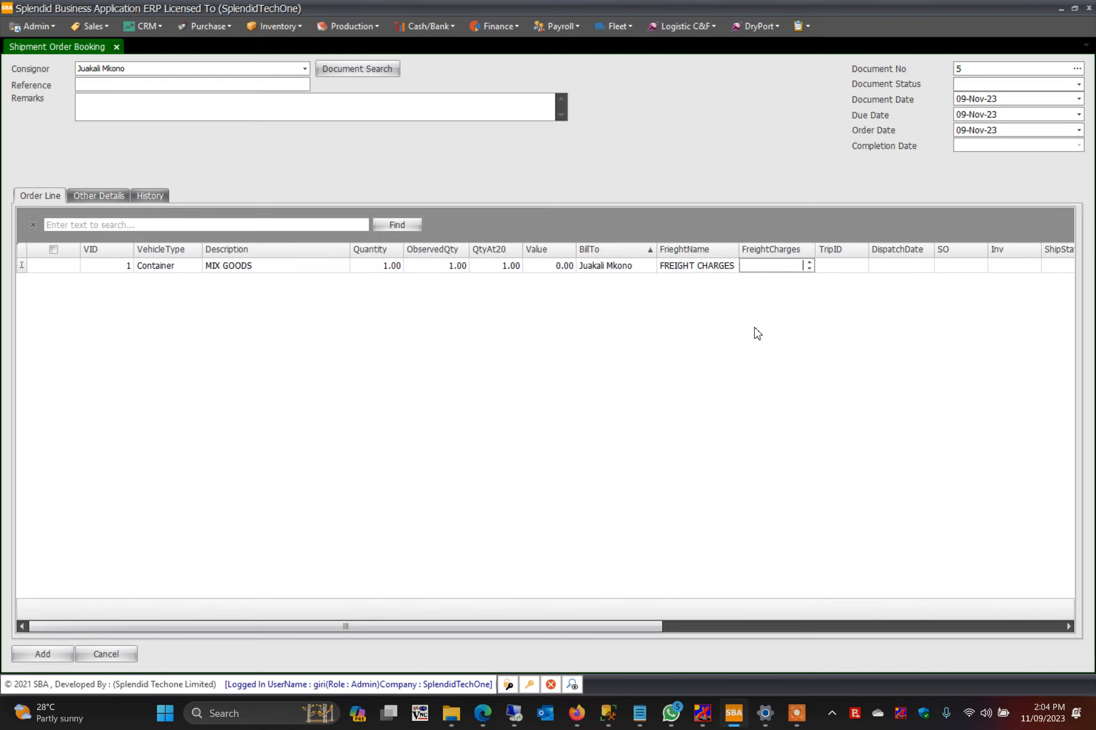
type("40,000.00")
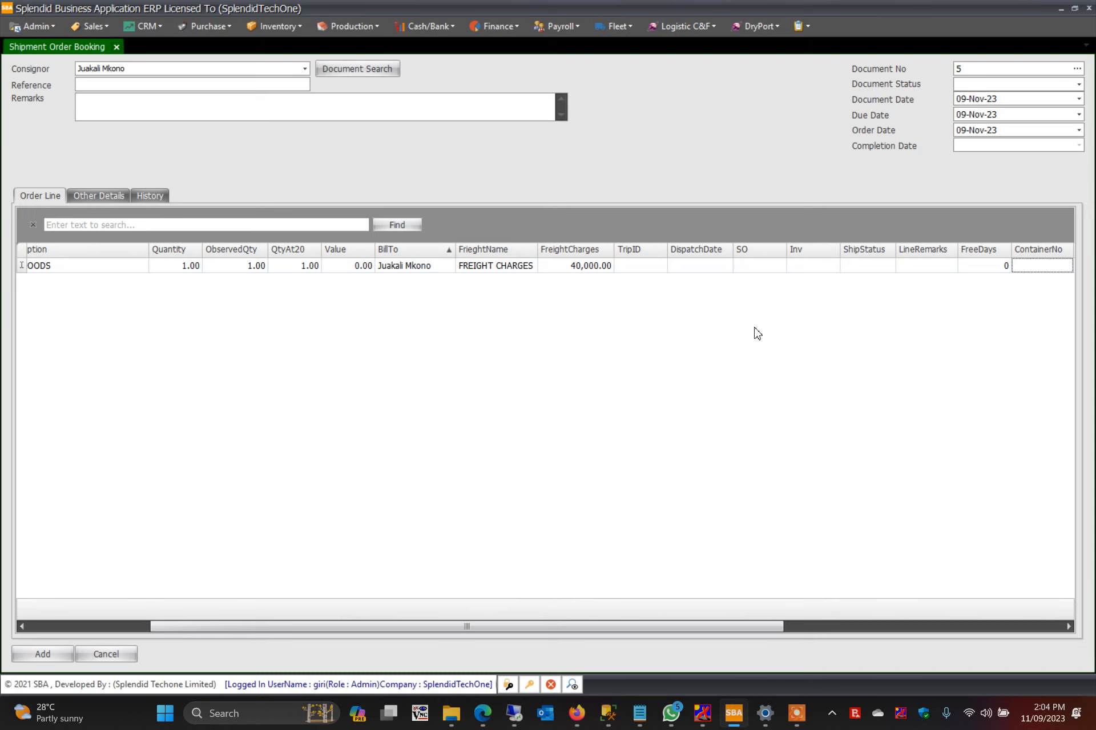
scroll("right", 3)
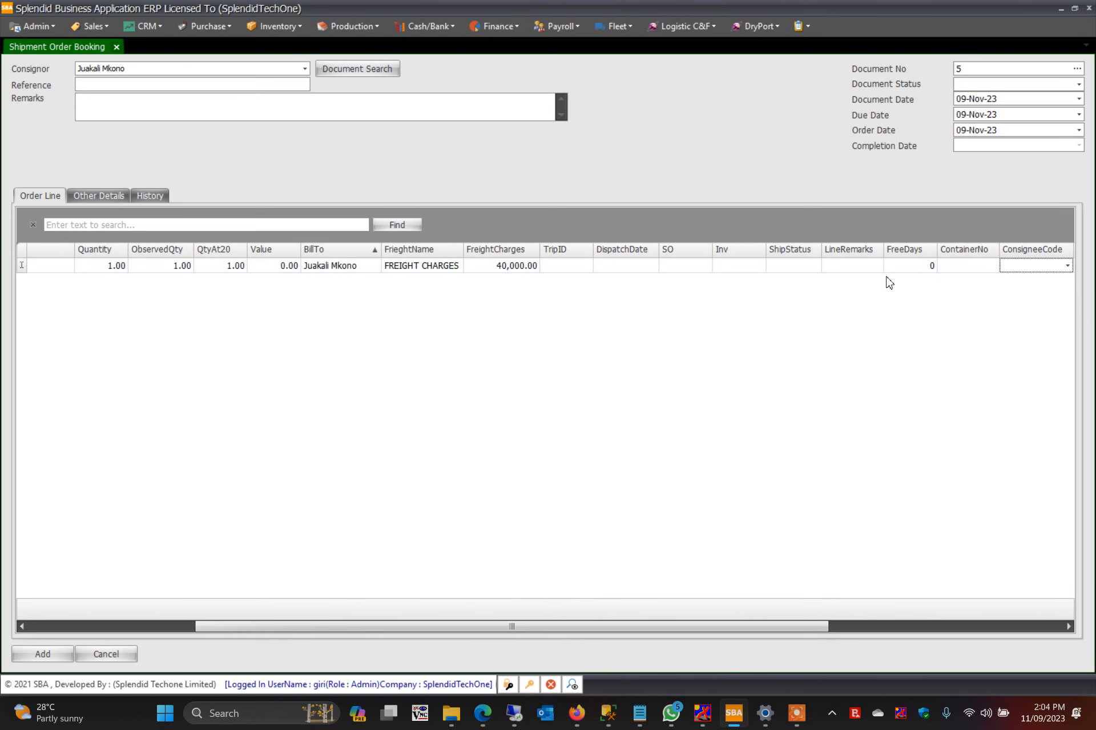
left_click(1065, 265)
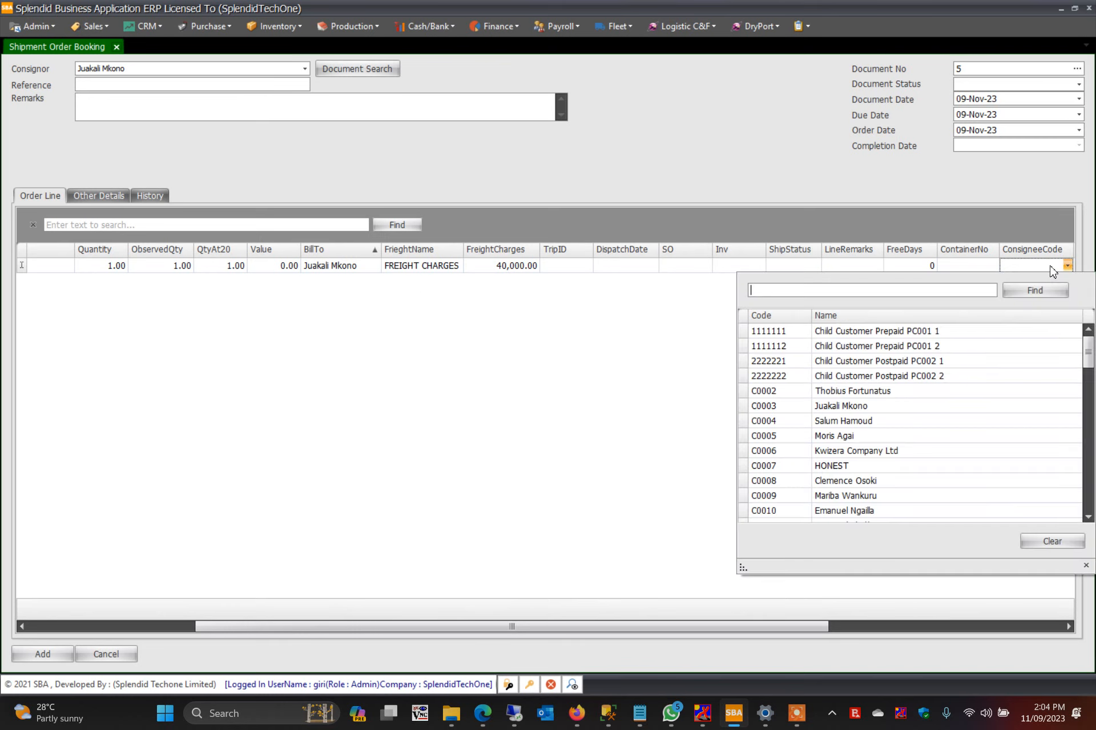
type("JUK")
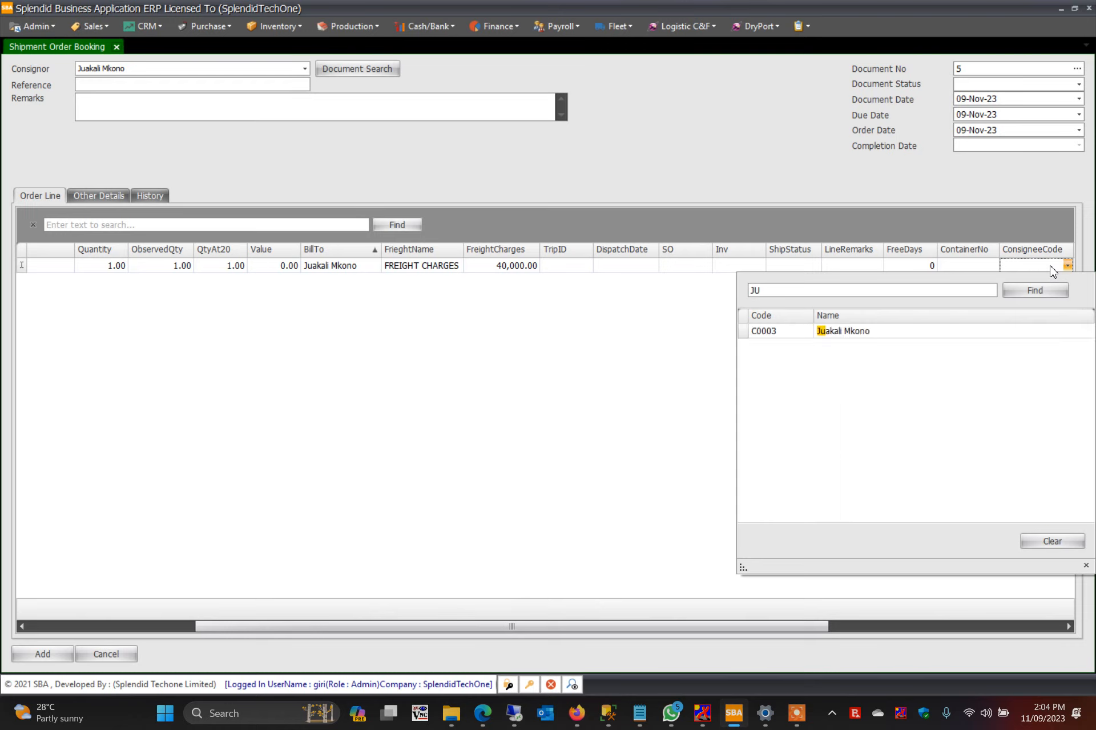
left_click(843, 330)
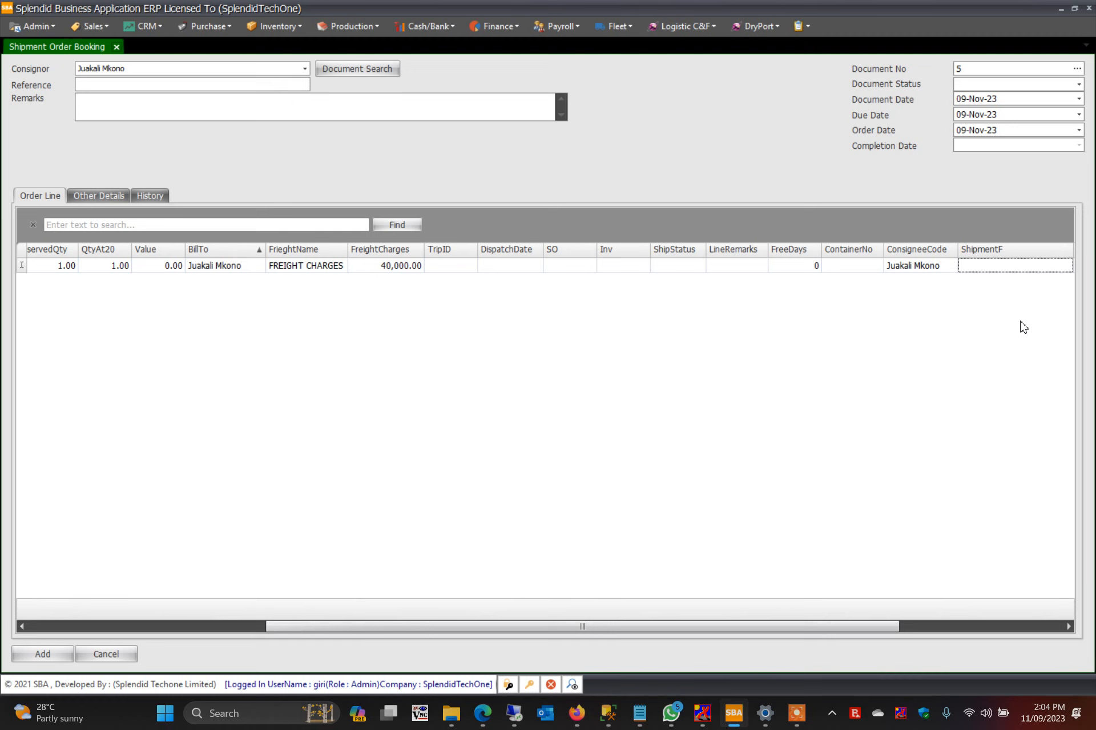
Step: Give the line route RT006 DSM TO BURUNDI with drop point BURUNDI
left_click(1066, 265)
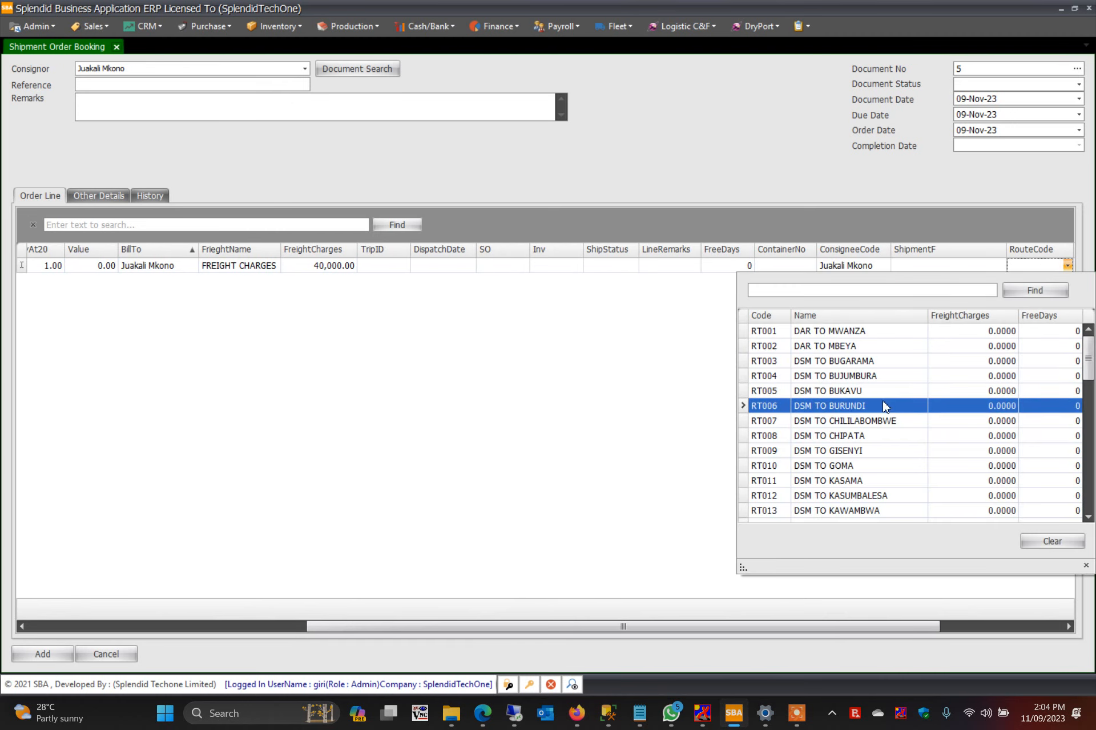
double_click(829, 406)
type("DAR")
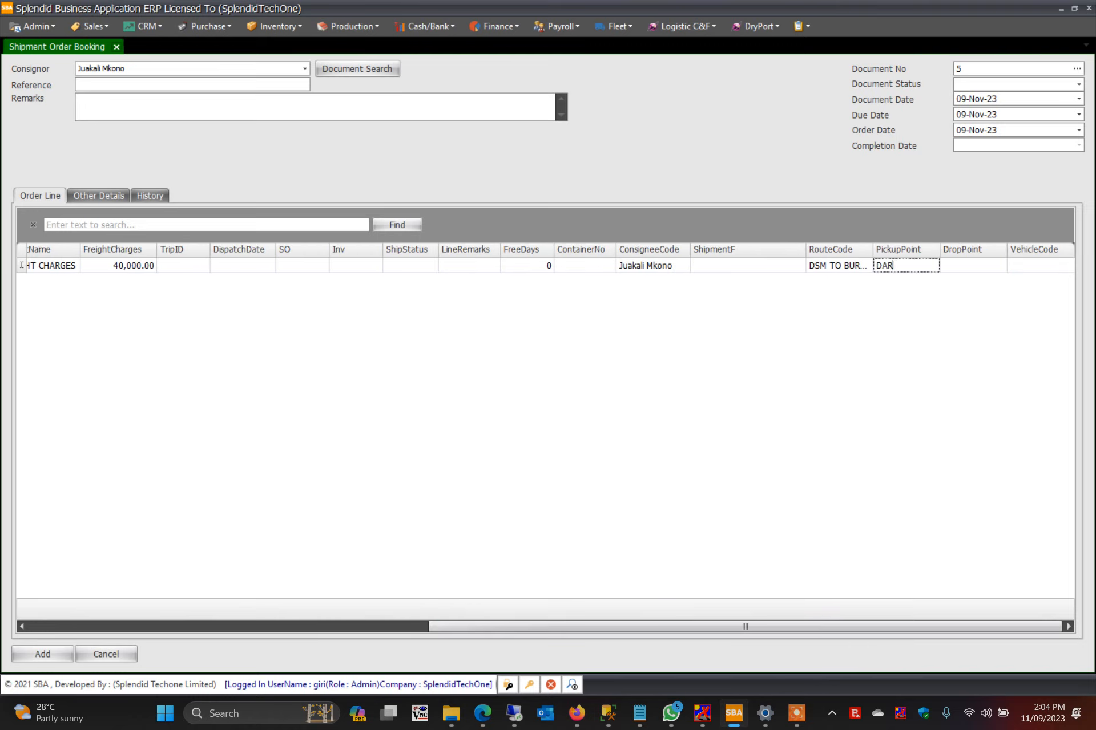
left_click(972, 265)
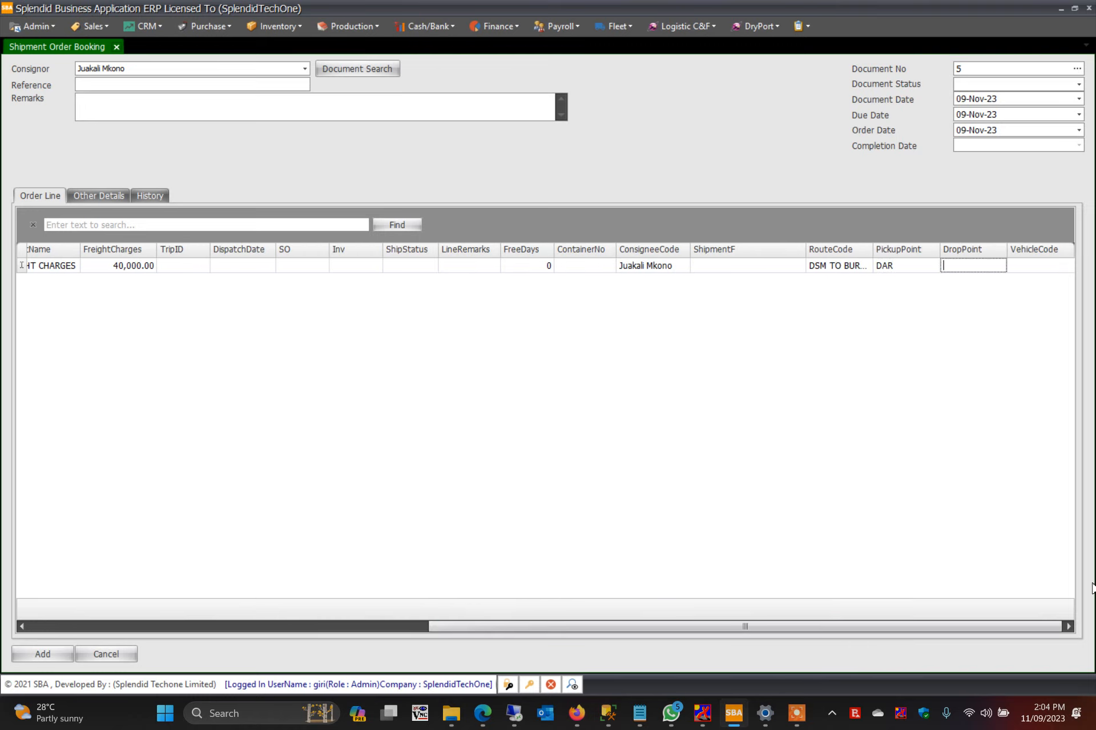
type("BUR")
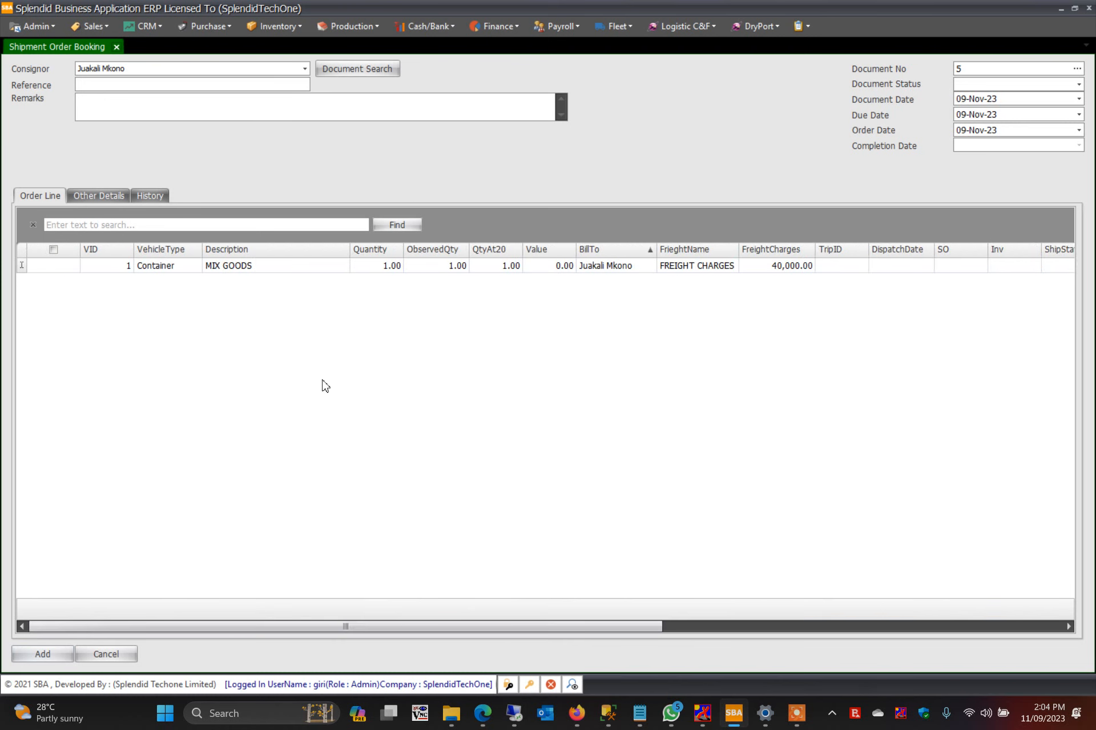
left_click(42, 654)
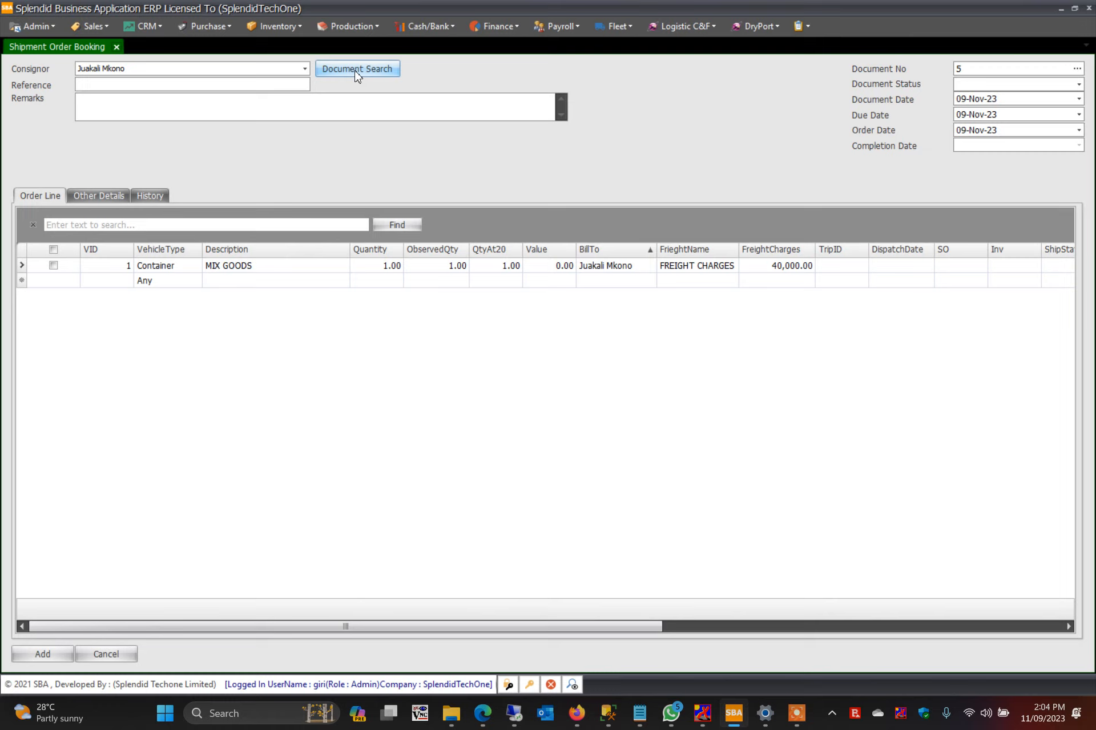
Step: Enter reference REF001 and save shipment order 5
type("REF001")
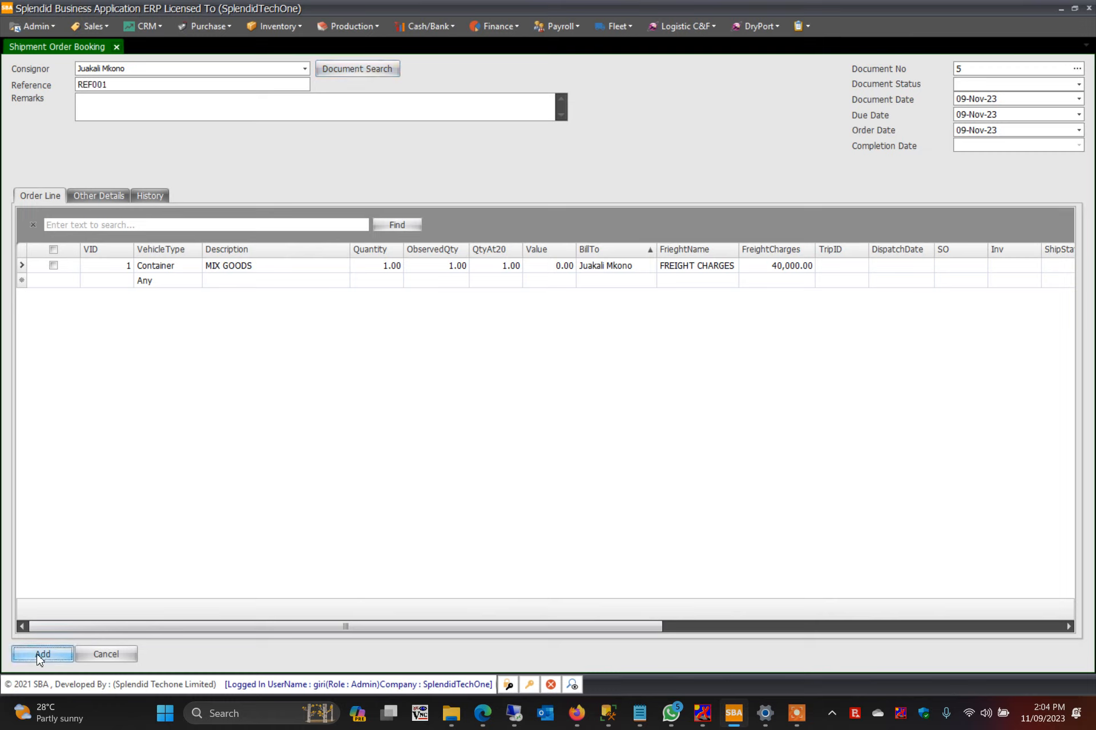
left_click(42, 654)
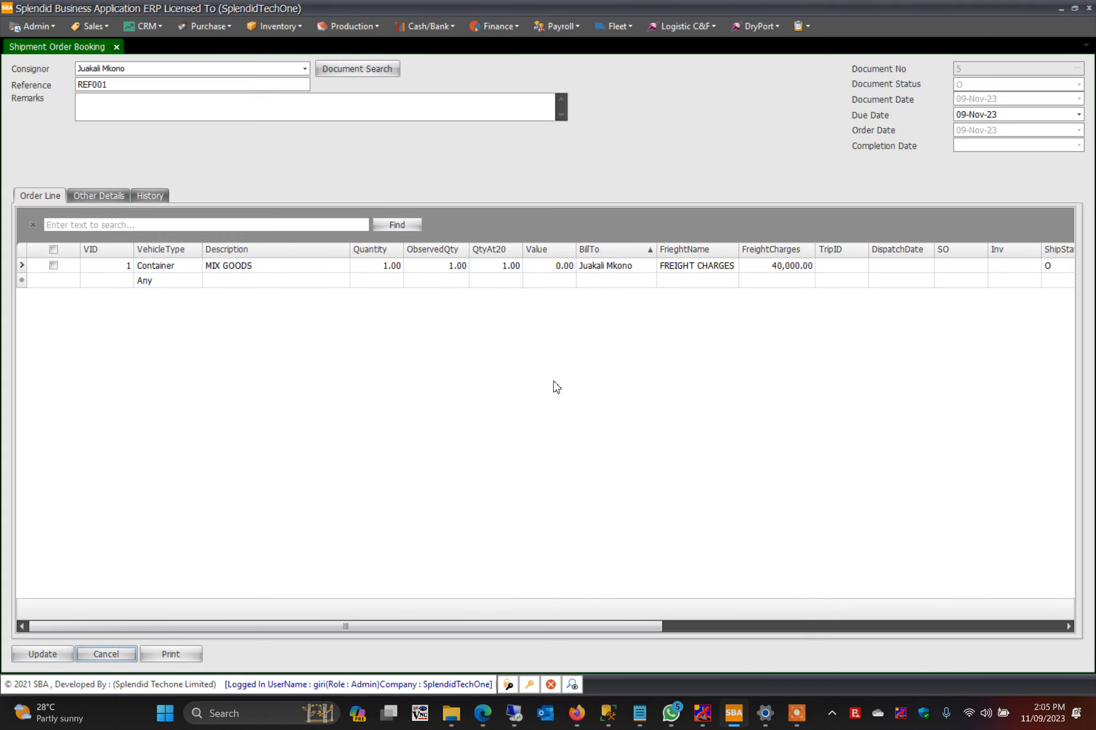
mouse_move(656, 295)
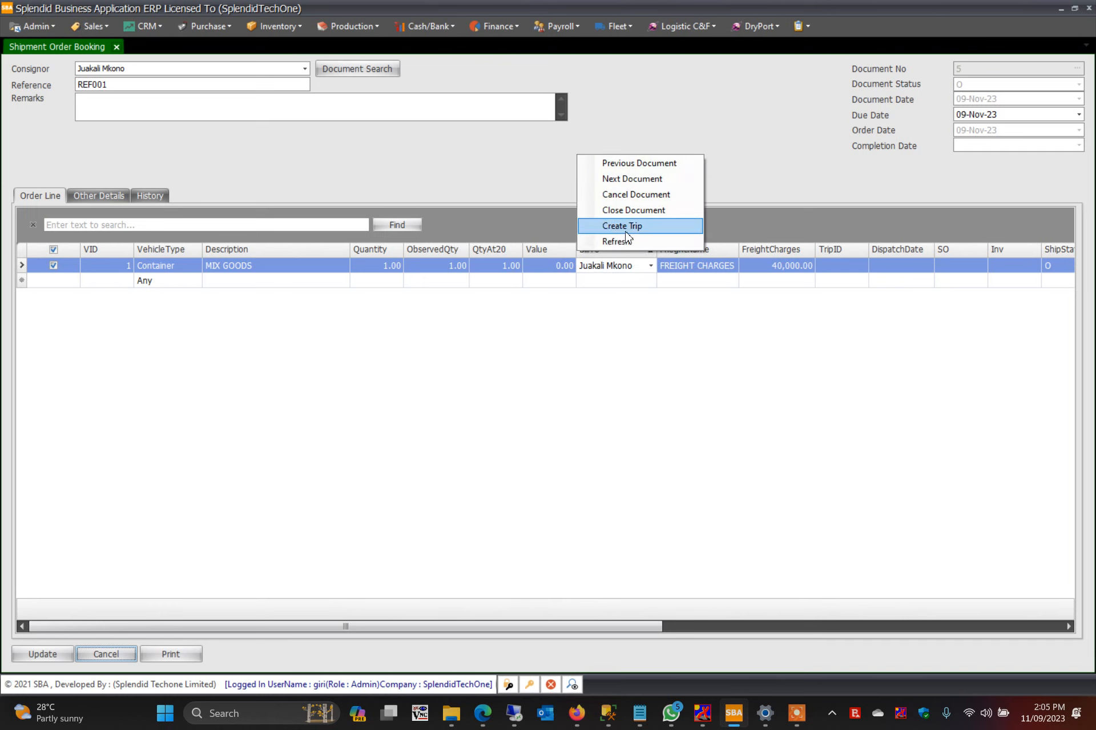
mouse_move(656, 226)
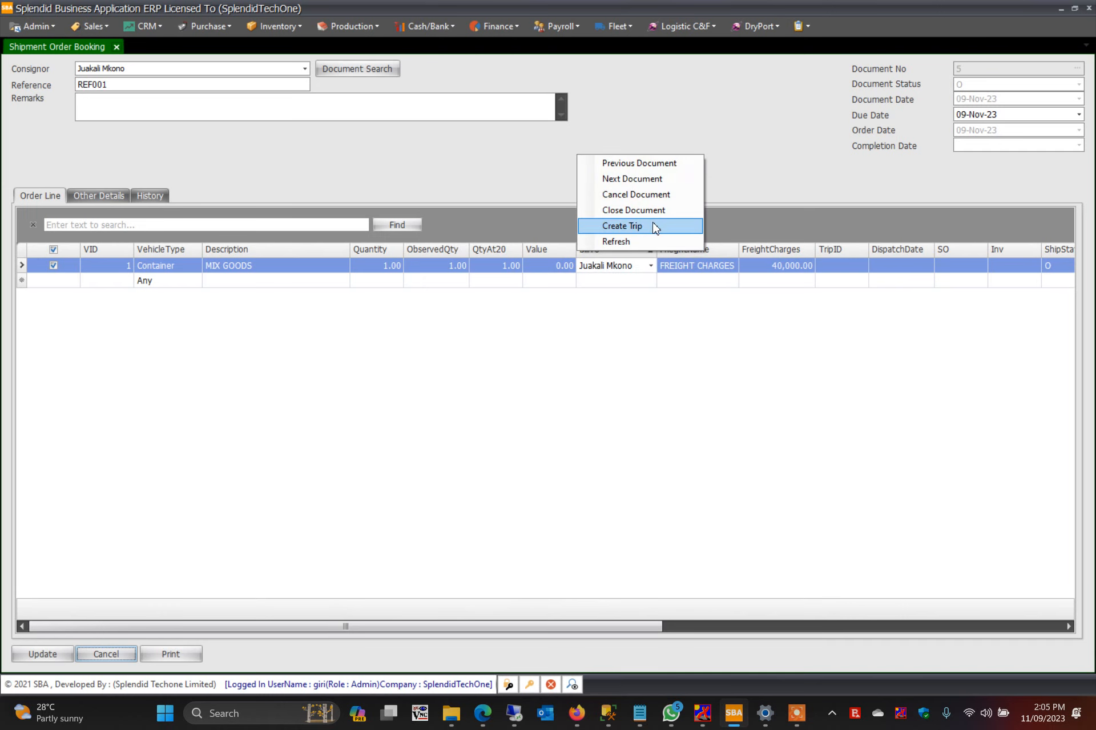
Step: Create a vehicle trip from the saved shipment order line
left_click(622, 226)
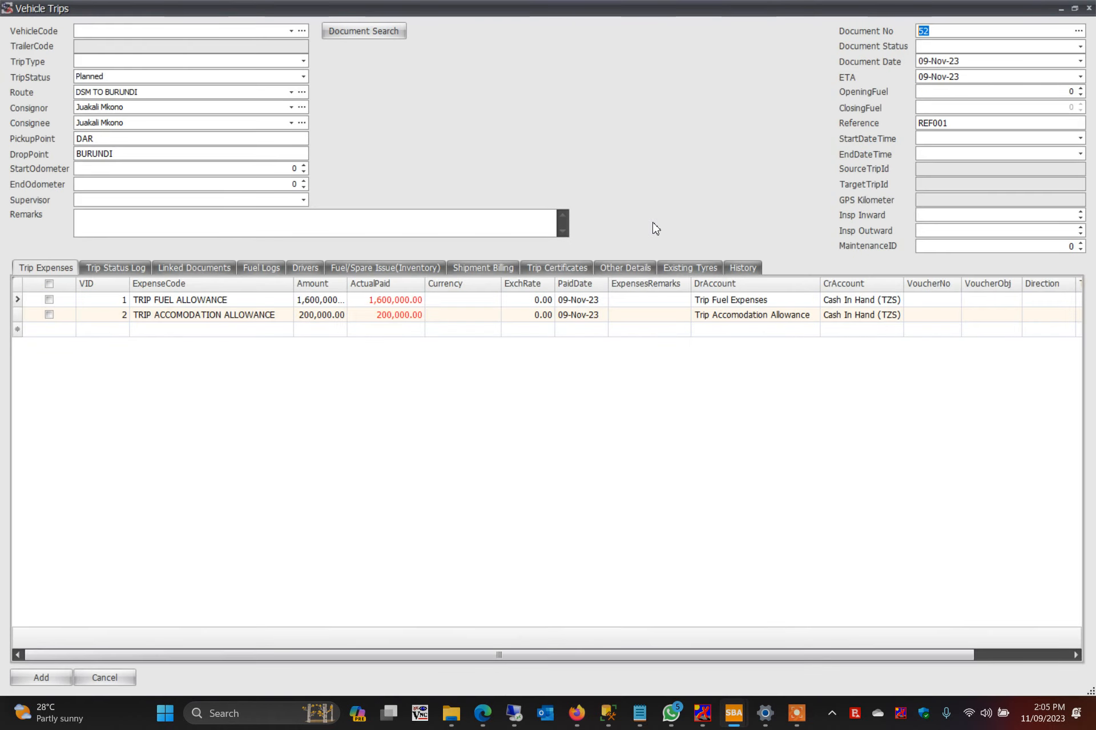
mouse_move(664, 226)
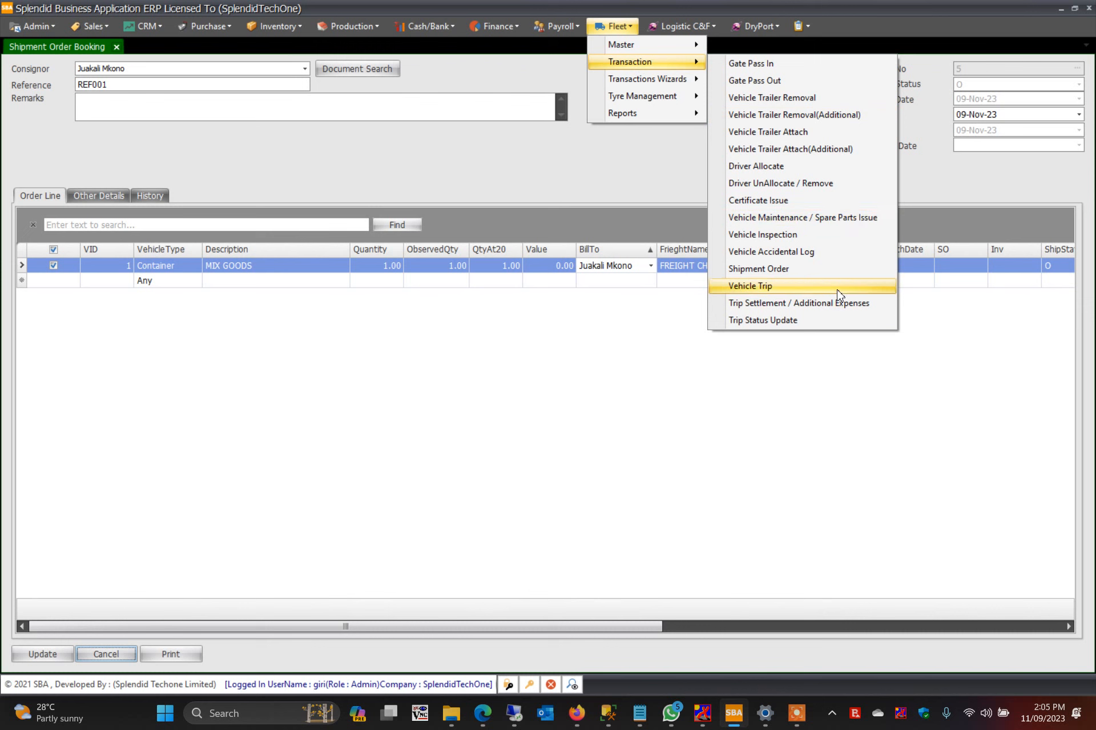
left_click(750, 286)
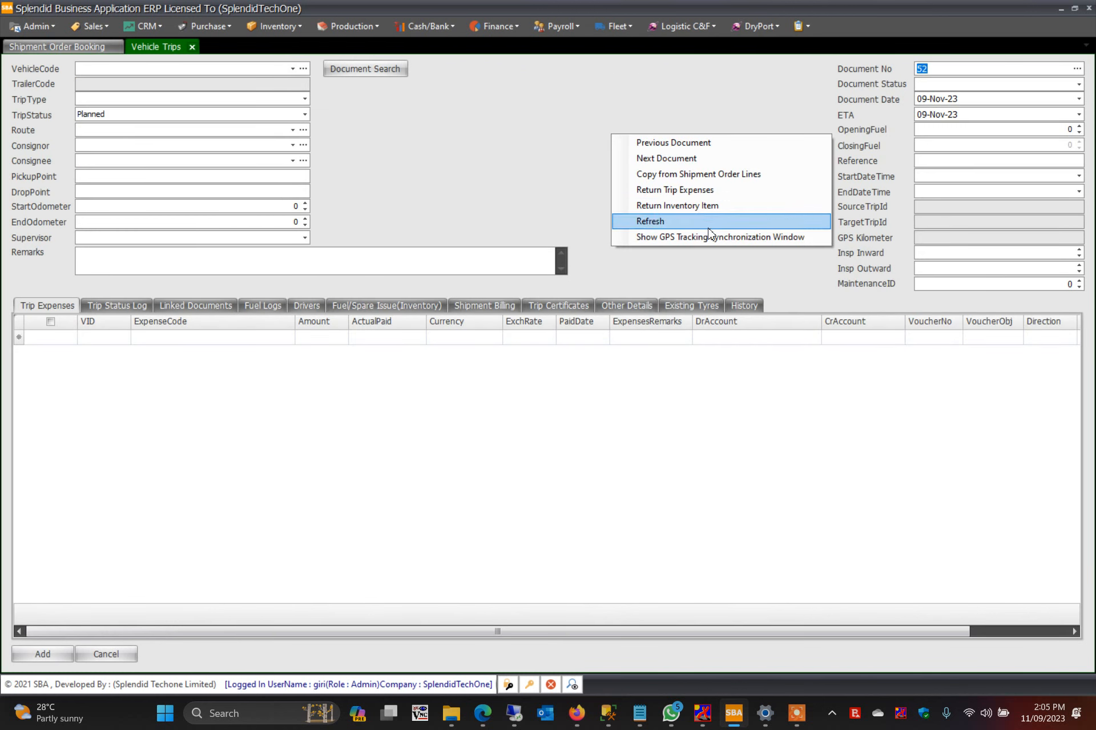
left_click(649, 220)
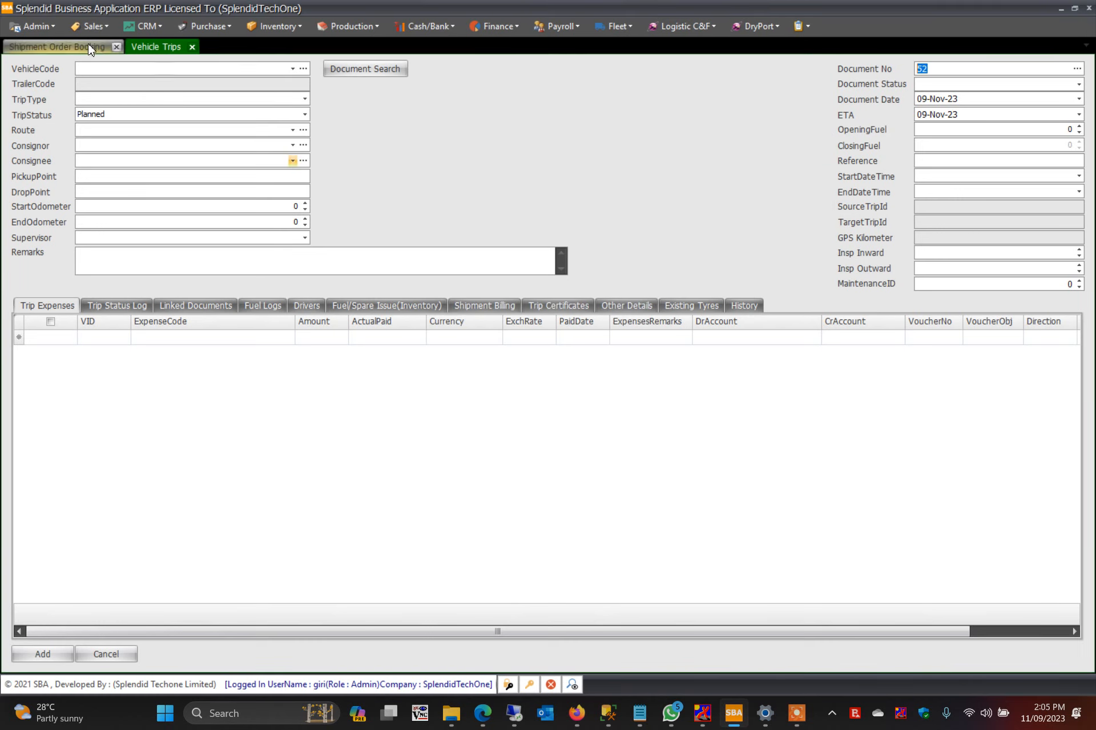
left_click(55, 47)
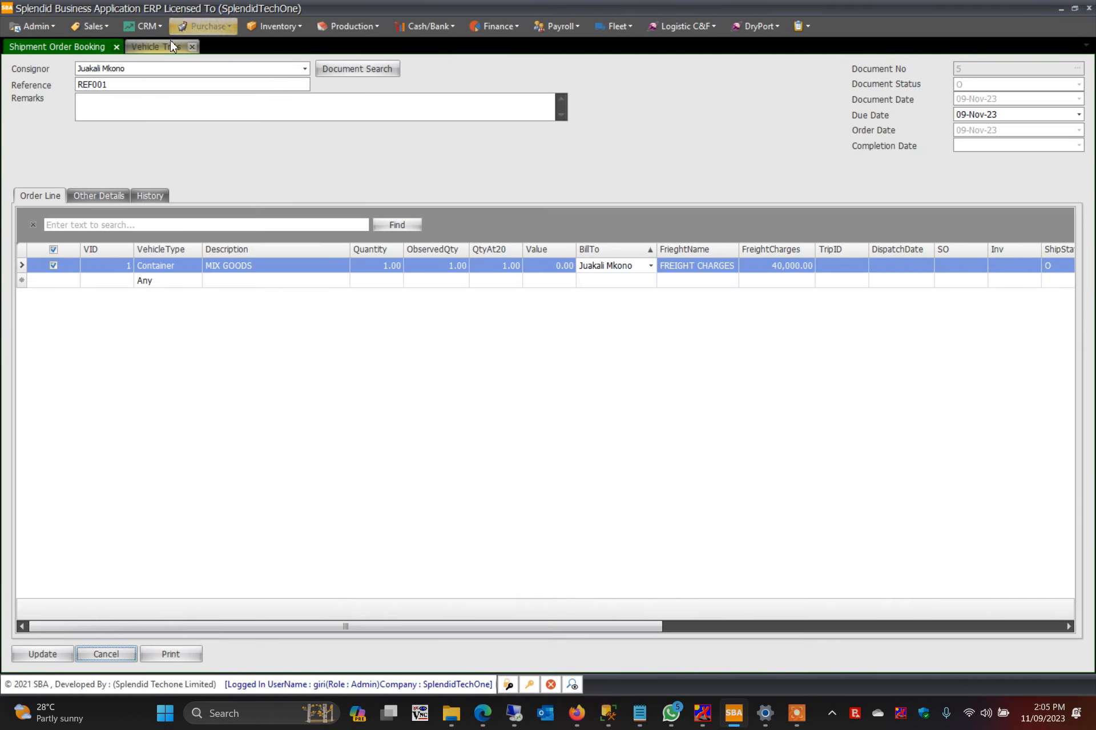
left_click(154, 46)
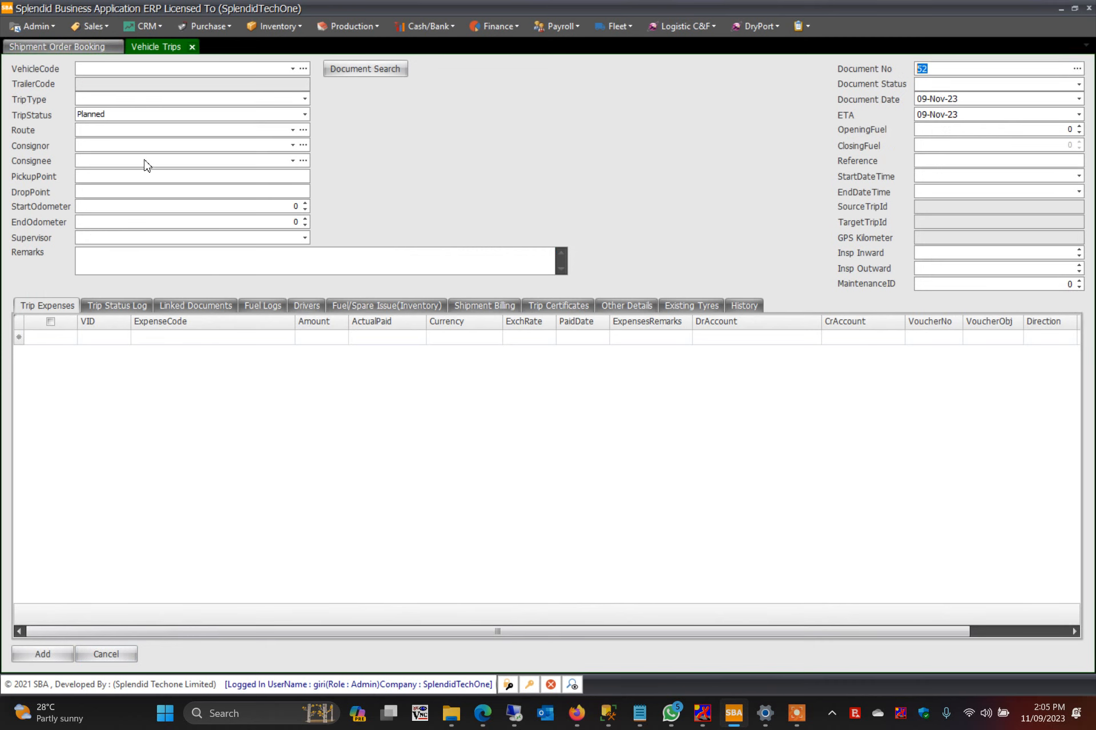
left_click(292, 146)
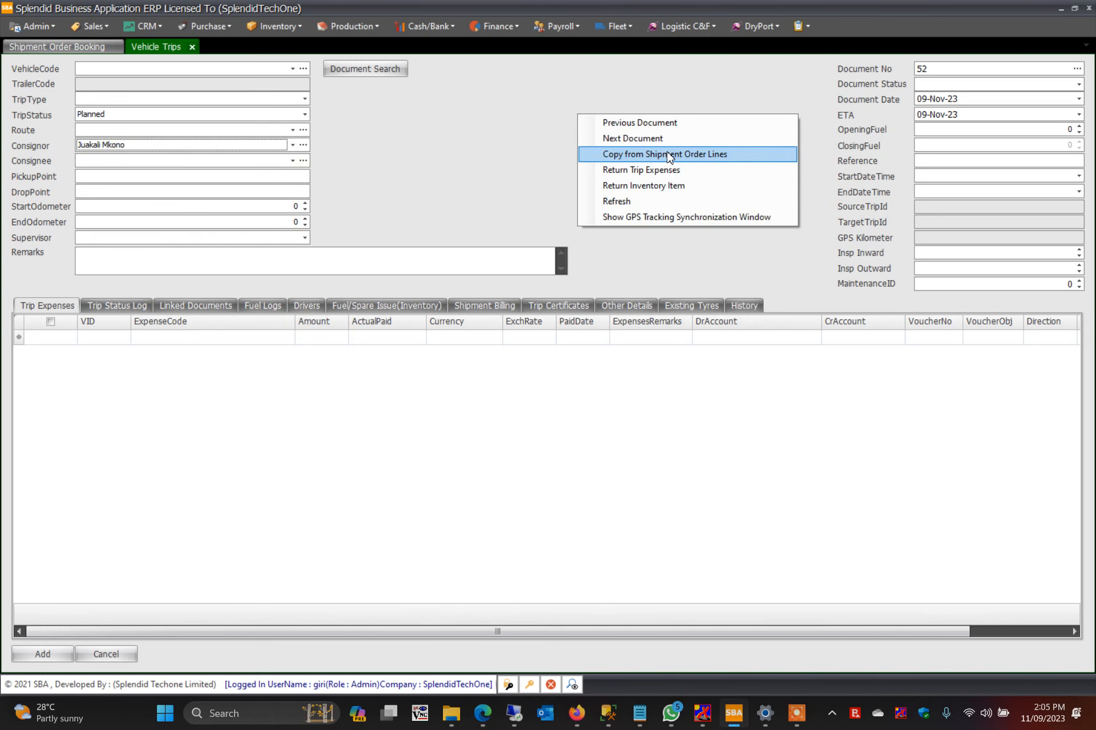
Step: Copy shipment order 5's line (DSM TO BURUNDI, REF001, expenses) into trip 52
left_click(664, 153)
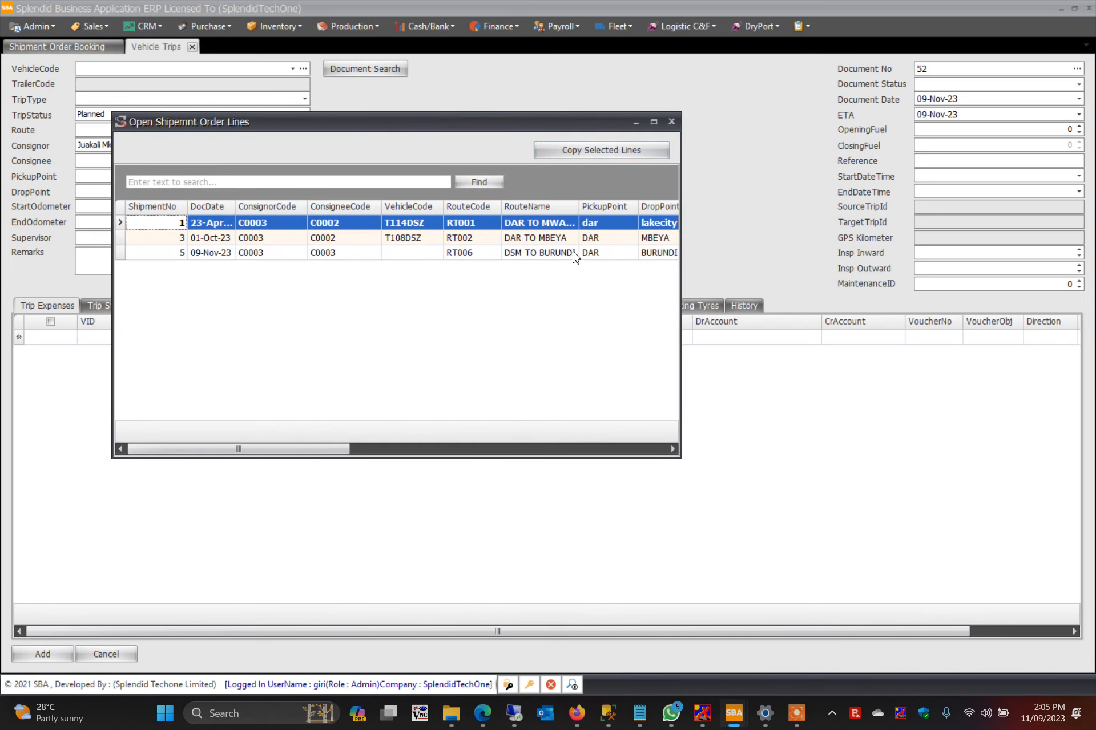
left_click(460, 252)
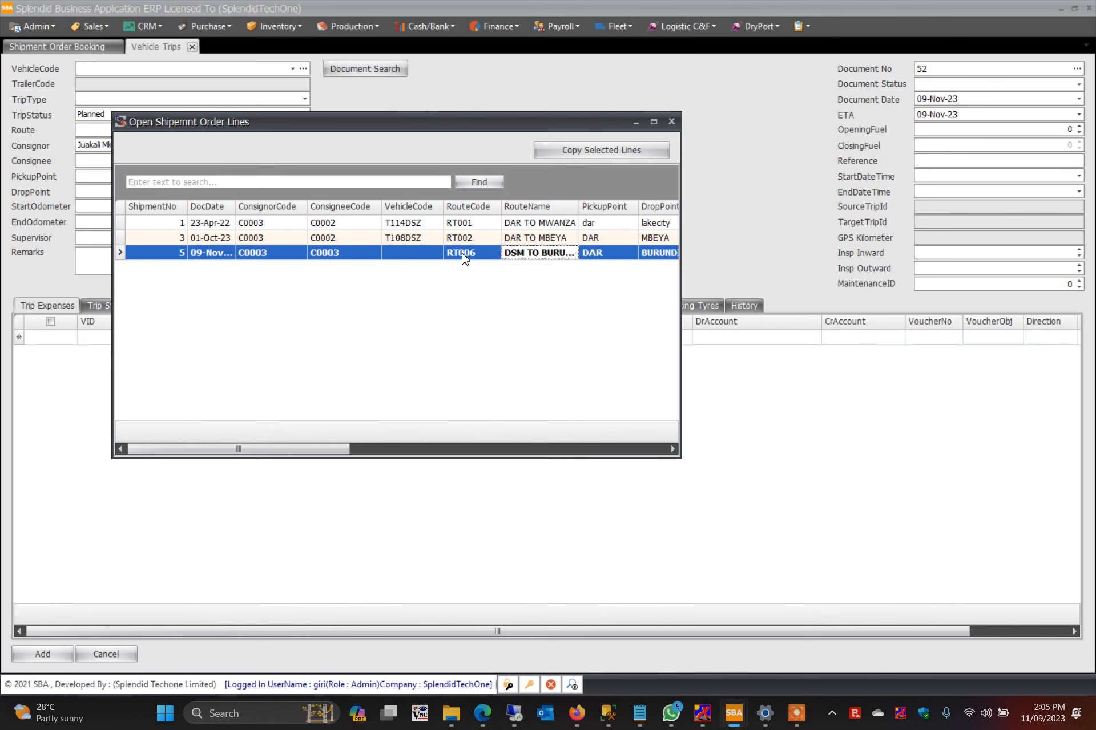
left_click(600, 149)
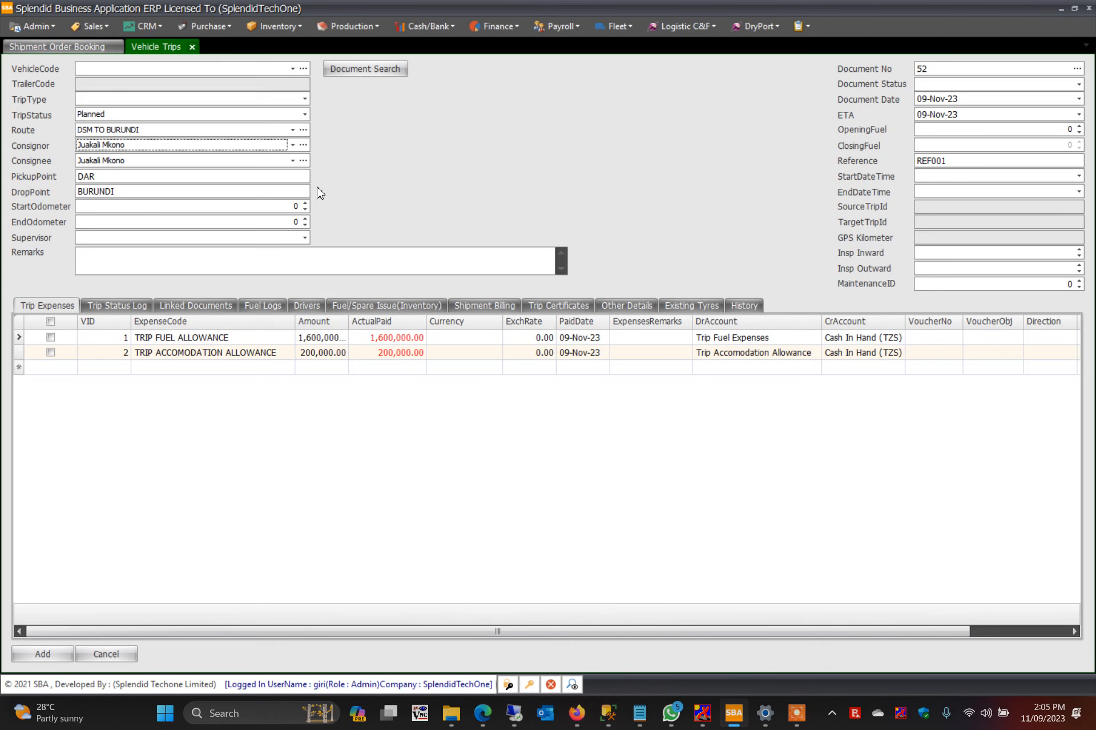
left_click(57, 46)
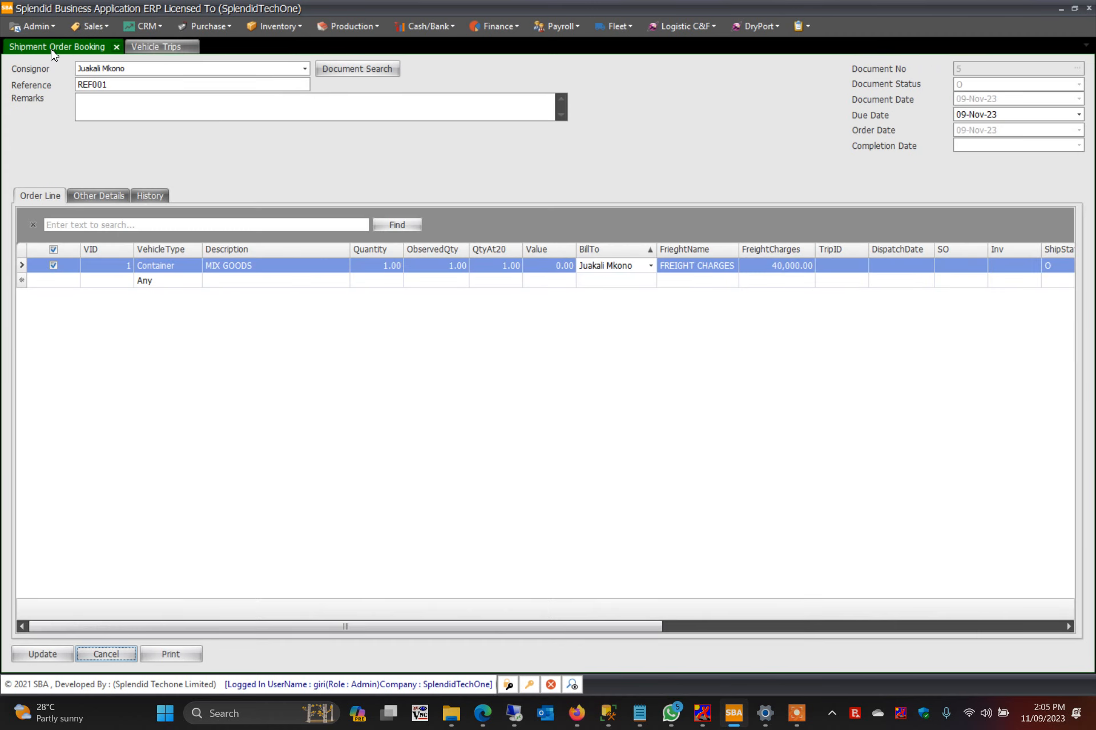
mouse_move(366, 146)
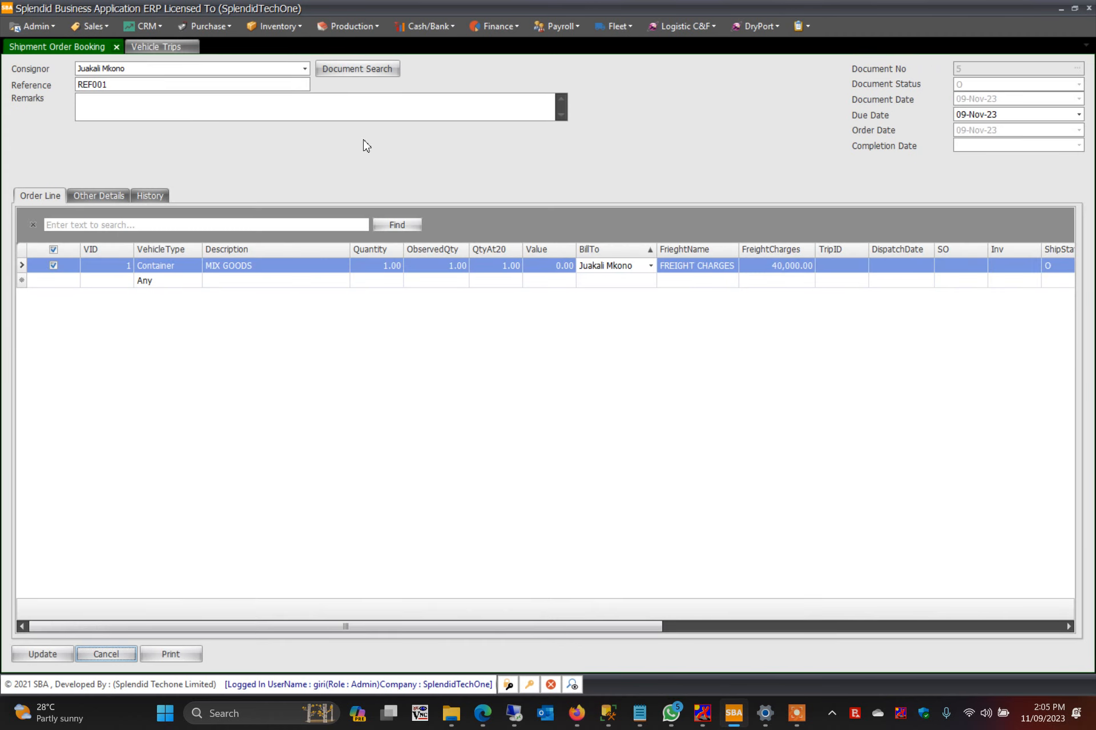
mouse_move(446, 202)
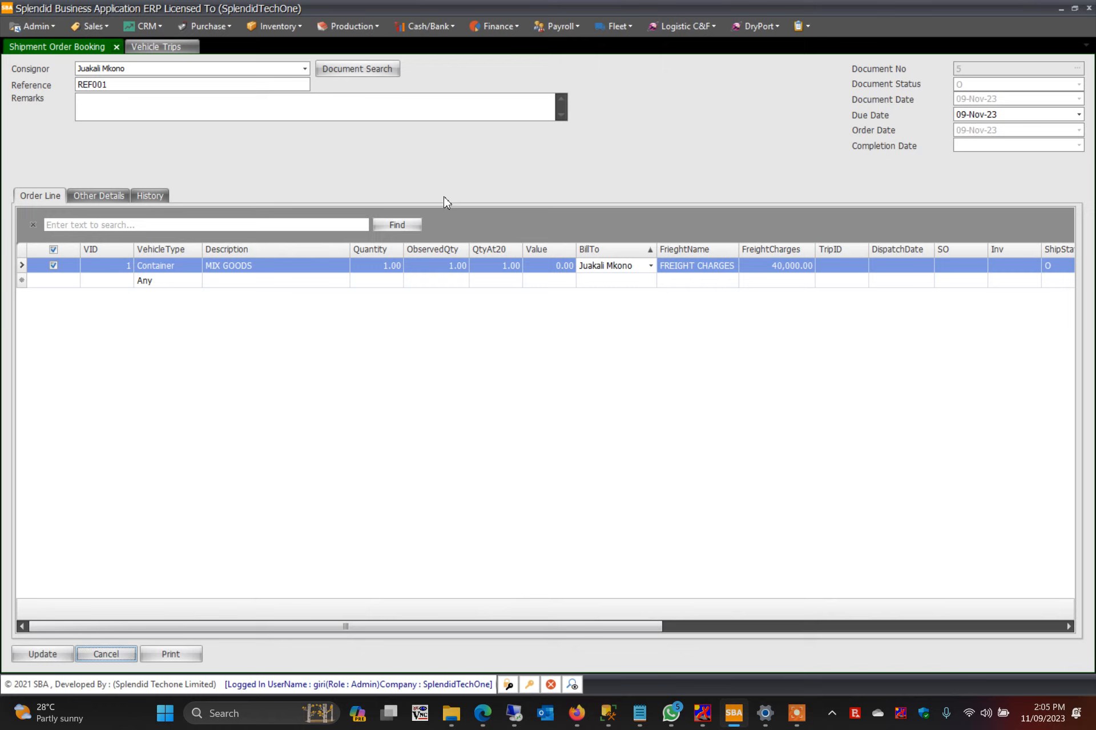